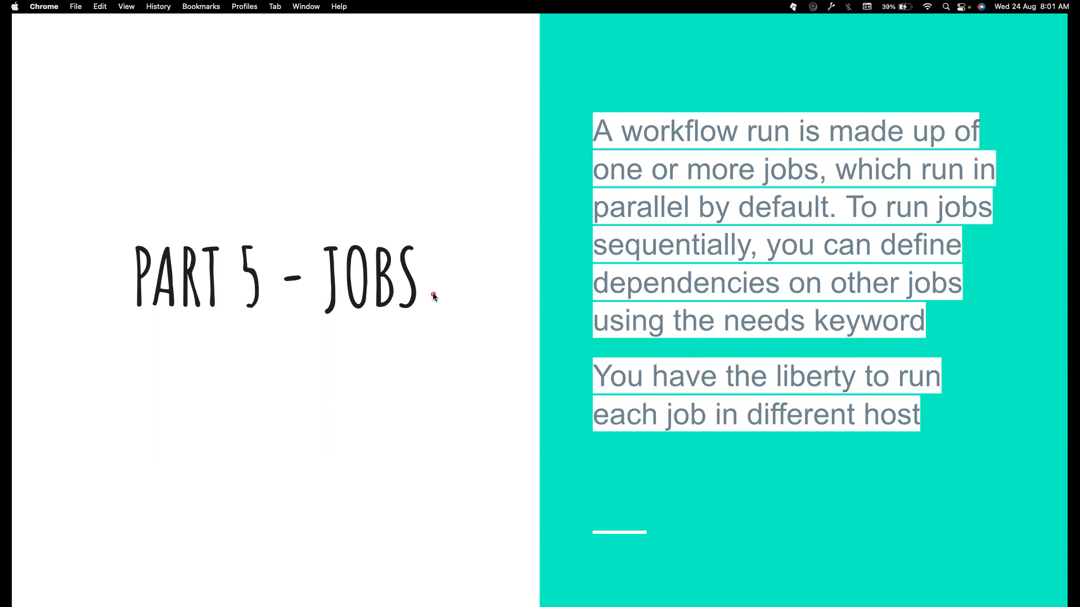
pyautogui.moveTo(433, 294)
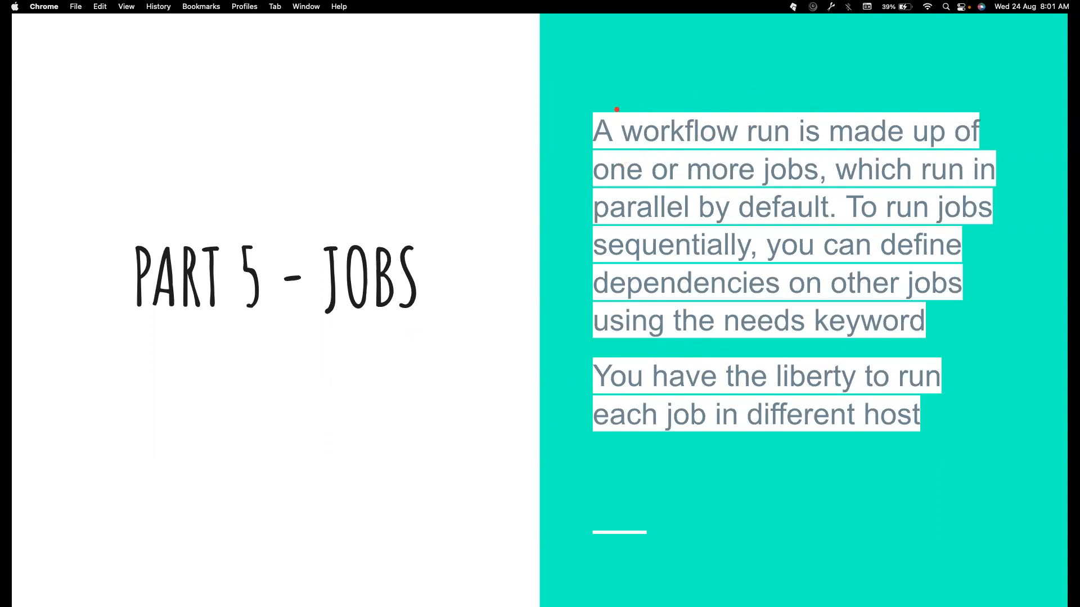
pyautogui.moveTo(622, 115)
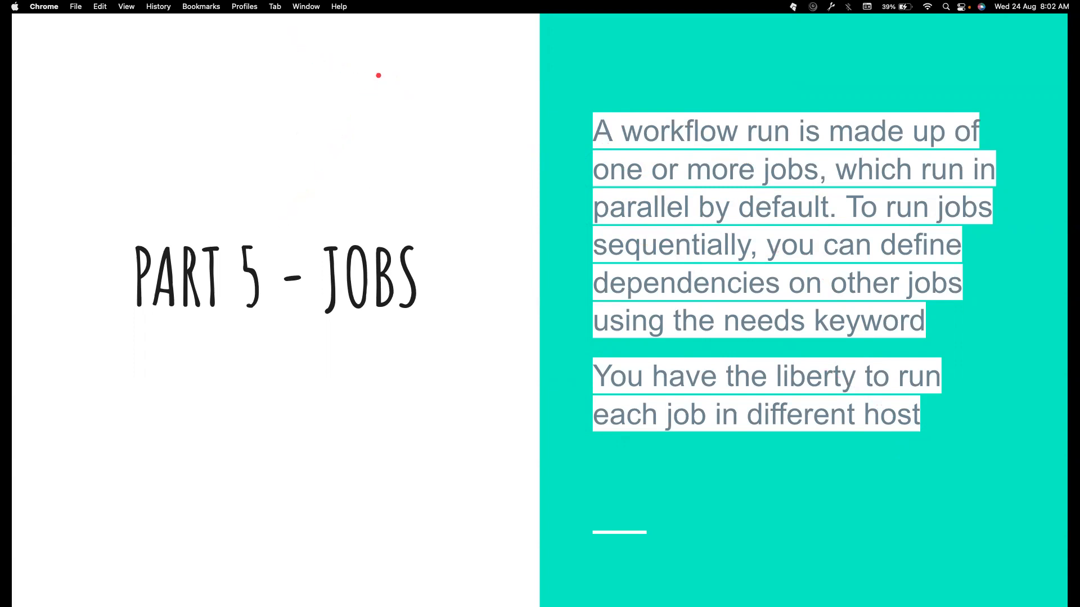
pyautogui.moveTo(503, 60)
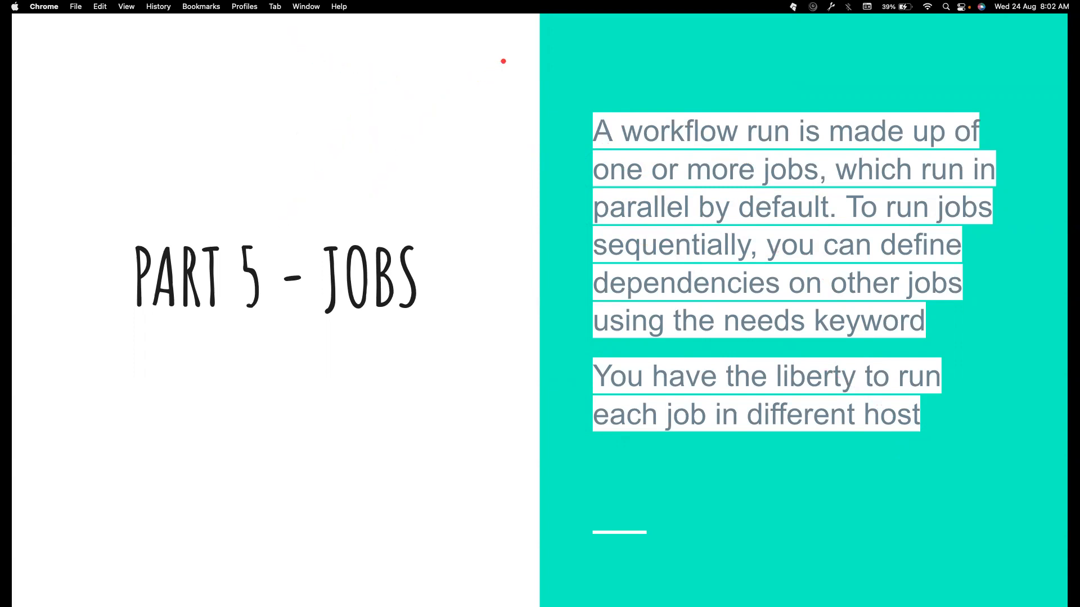
pyautogui.moveTo(449, 147)
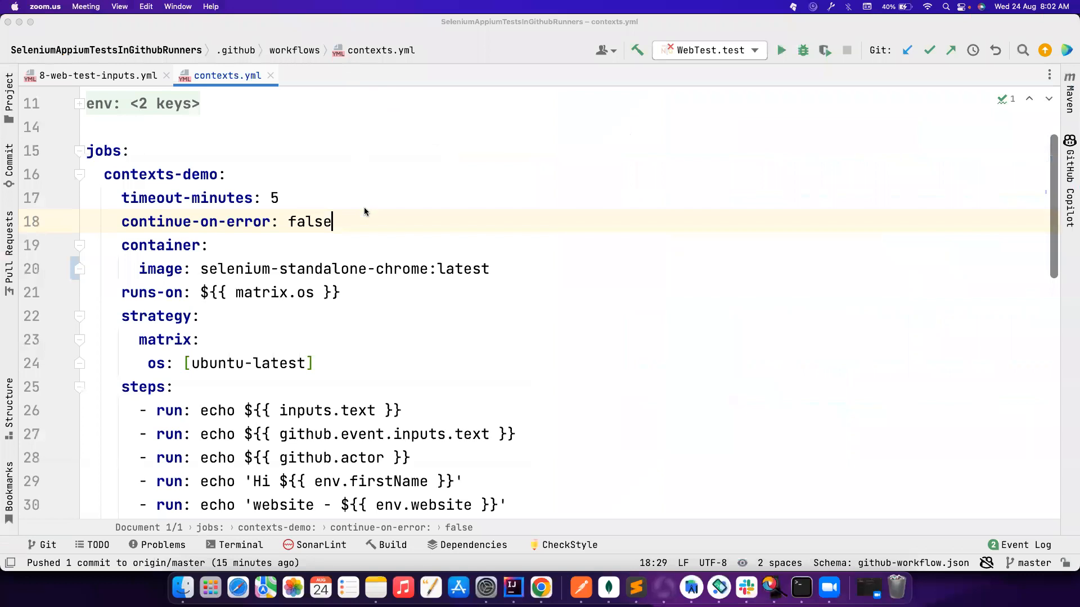
# Fold and unfold the jobs block in contexts.yml, then select the contexts-demo job name
pyautogui.scroll(3)
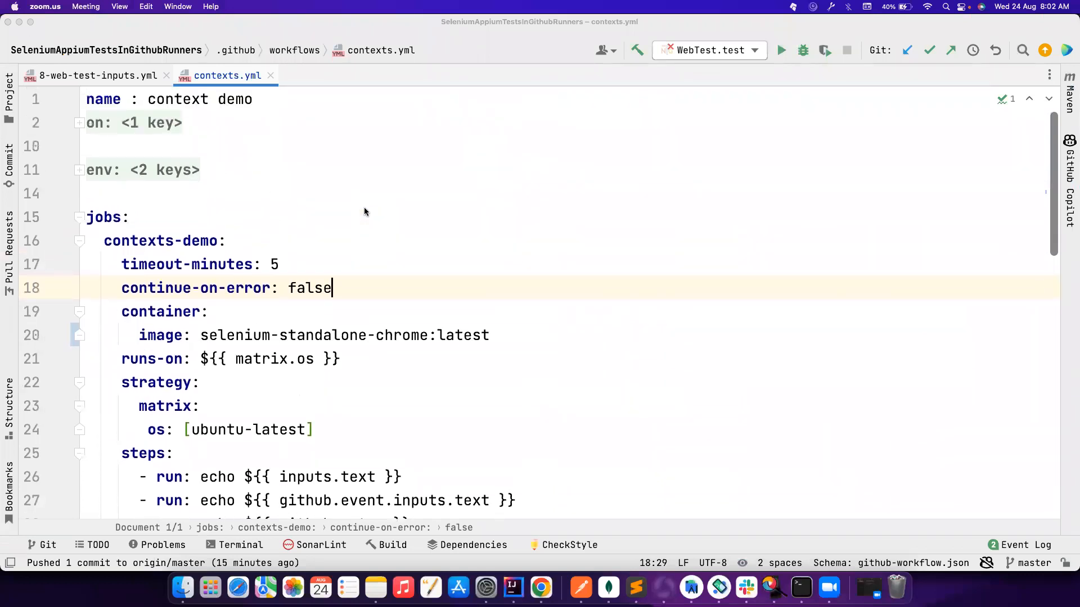
pyautogui.moveTo(175, 240)
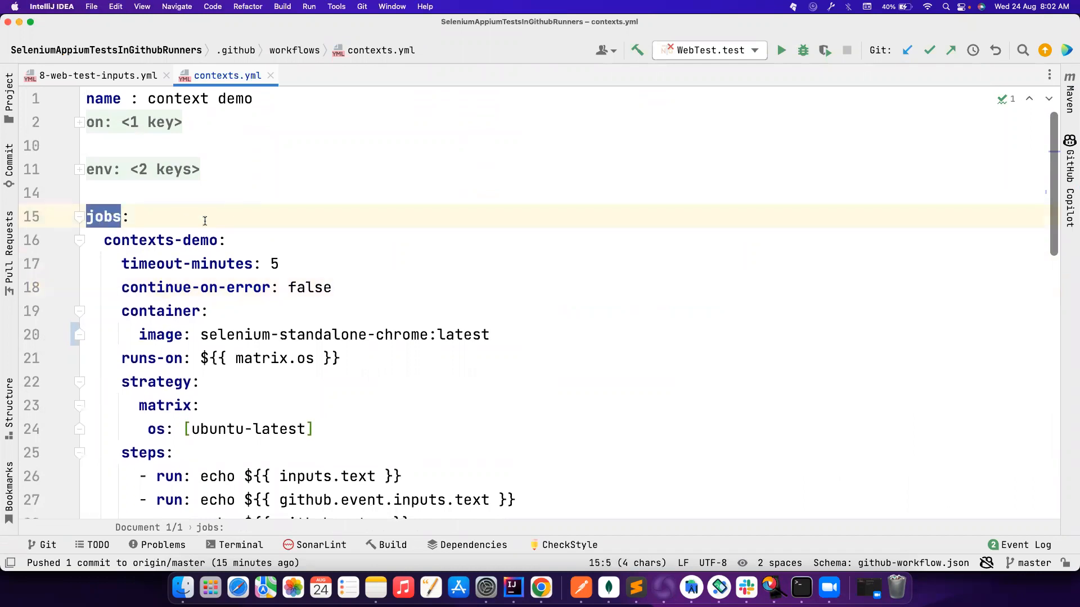
pyautogui.click(79, 240)
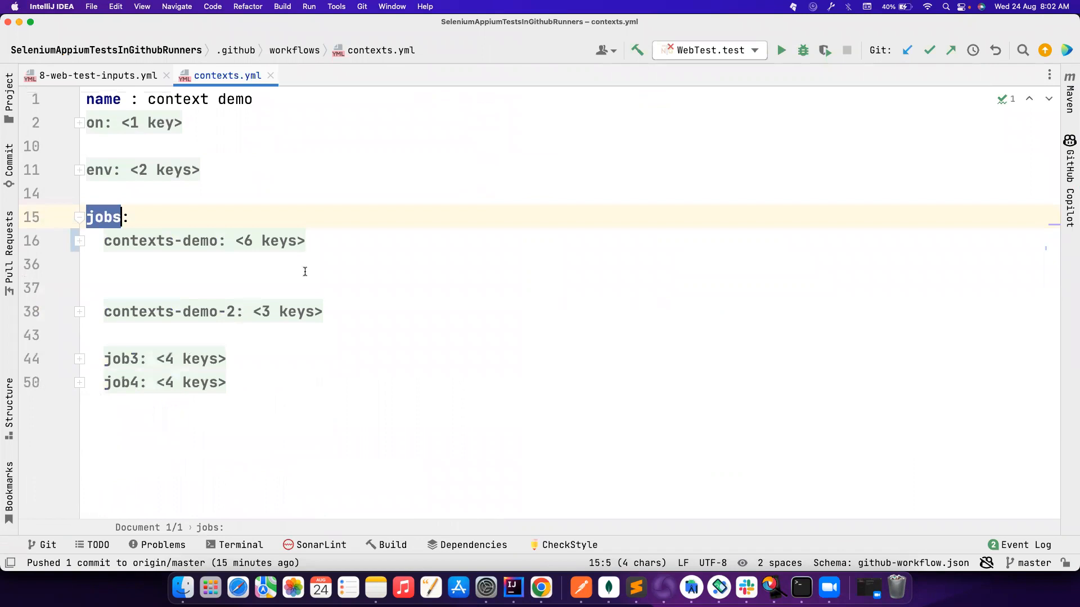
pyautogui.moveTo(270, 253)
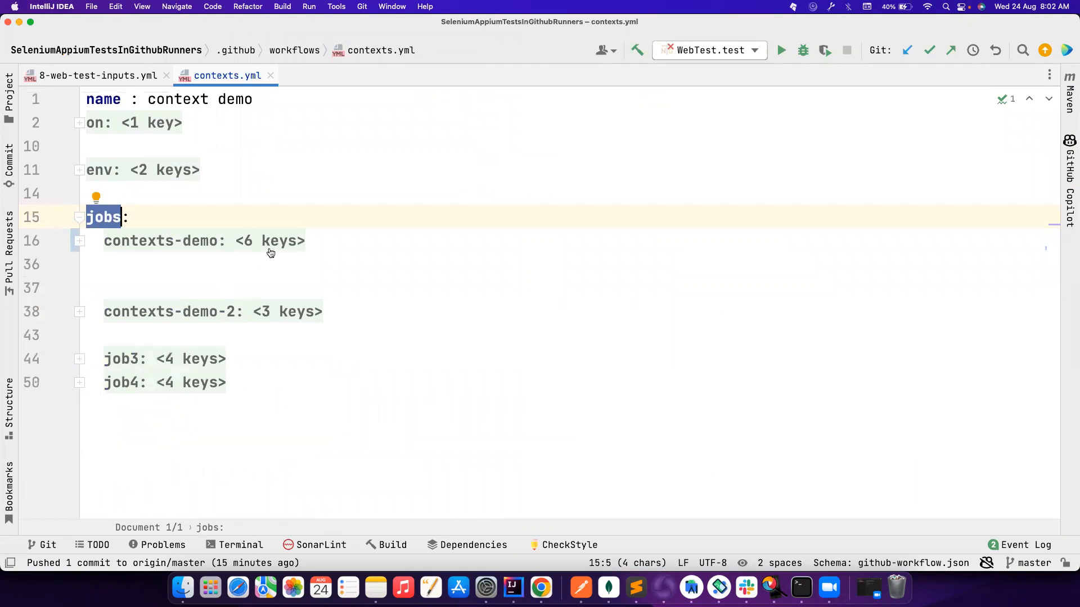
pyautogui.click(80, 240)
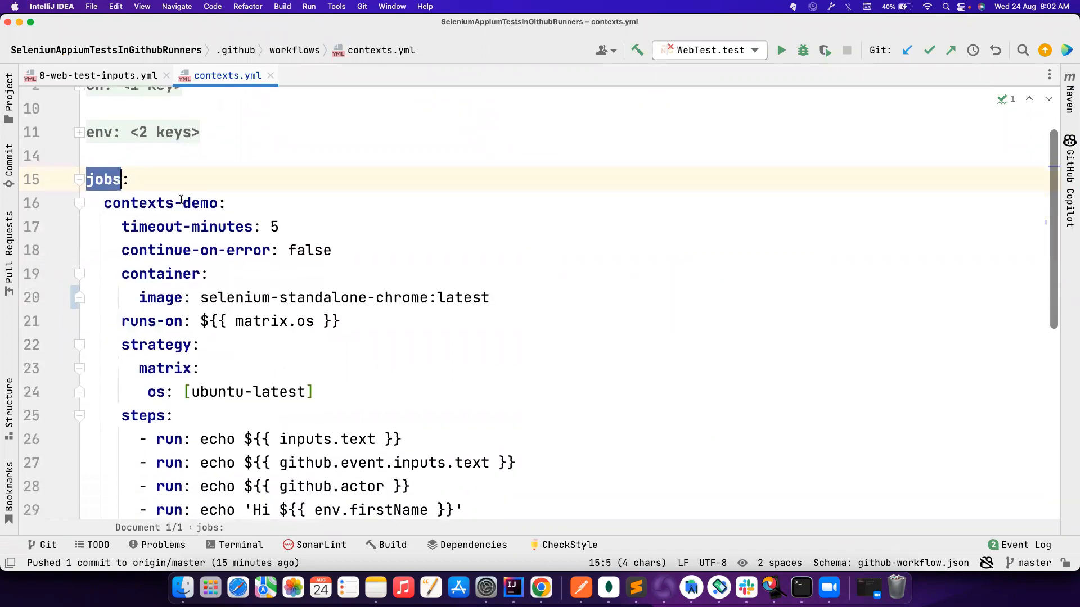
pyautogui.doubleClick(160, 203)
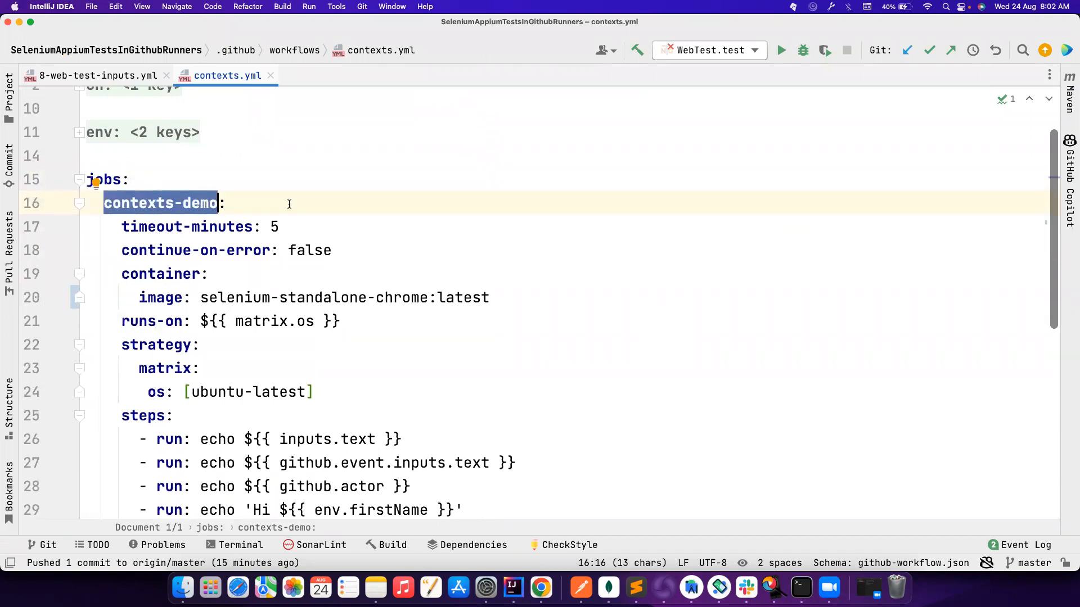
pyautogui.doubleClick(187, 227)
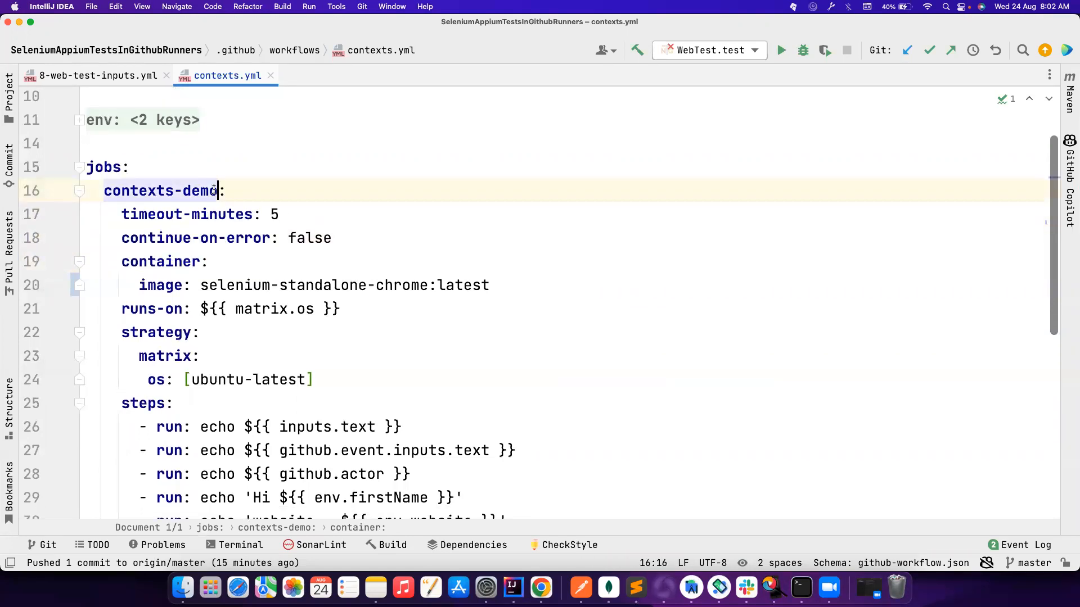
pyautogui.click(200, 190)
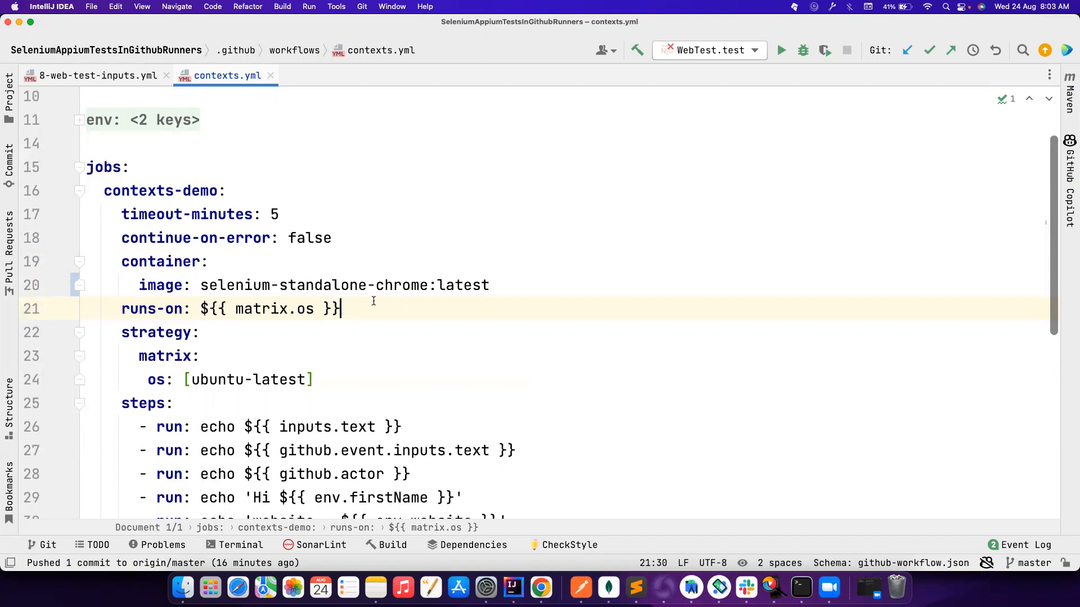
pyautogui.moveTo(466, 283)
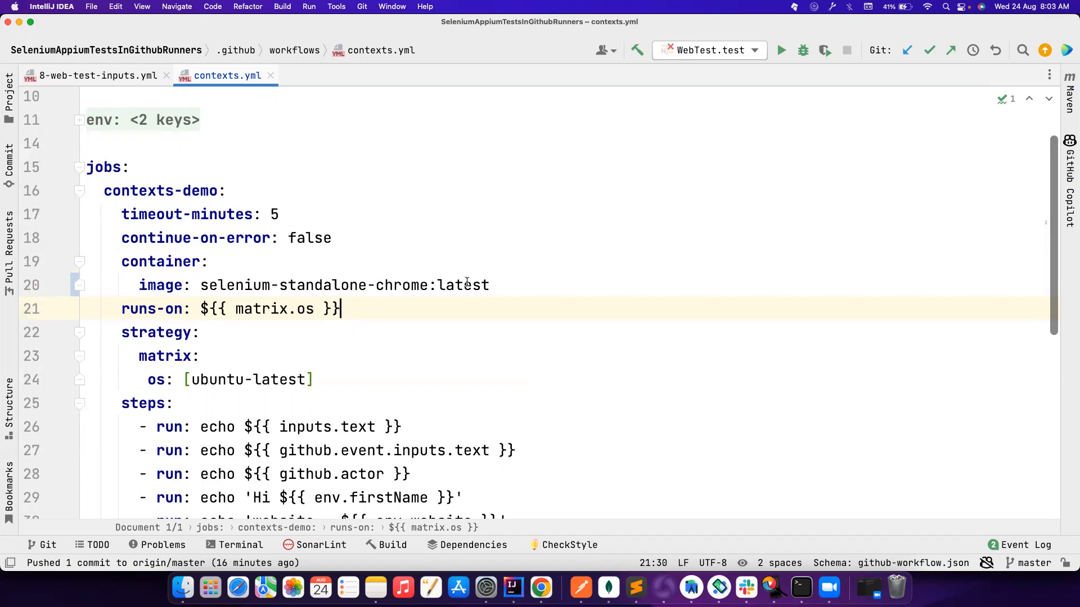
pyautogui.doubleClick(463, 284)
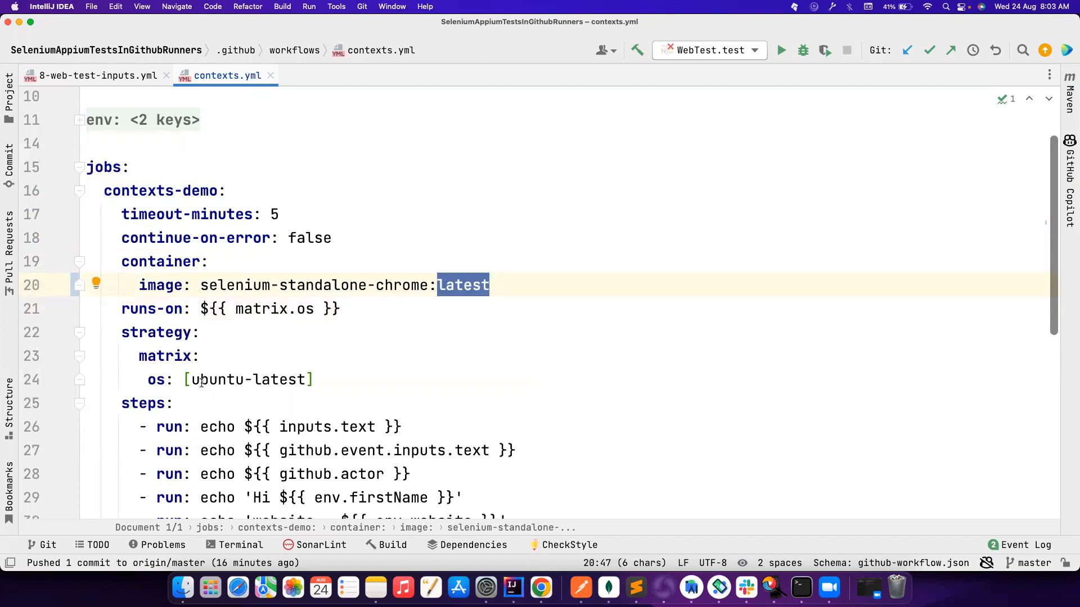
pyautogui.doubleClick(247, 380)
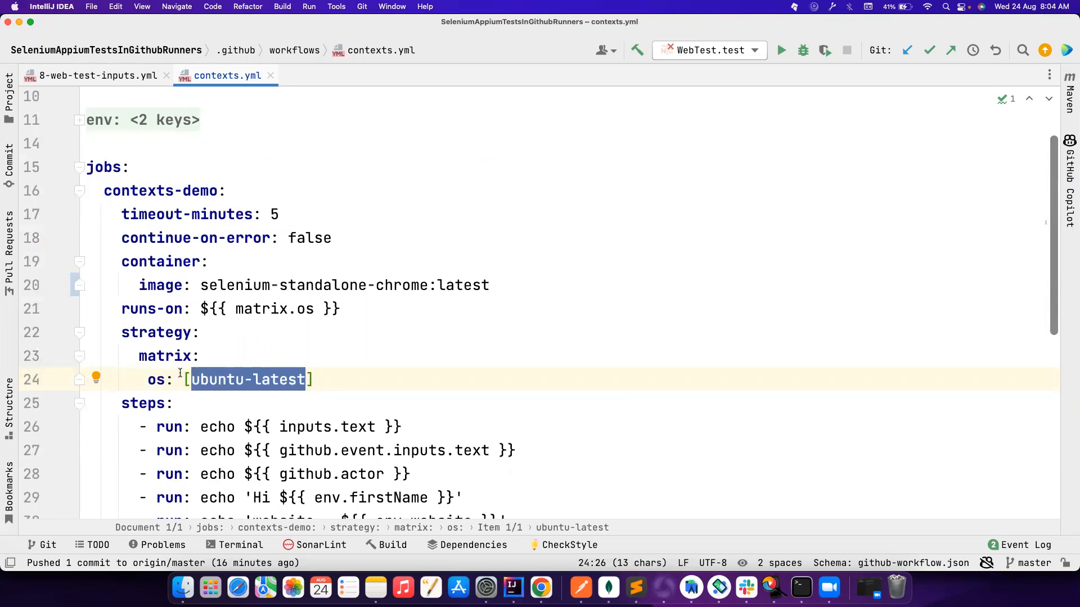
pyautogui.moveTo(353, 384)
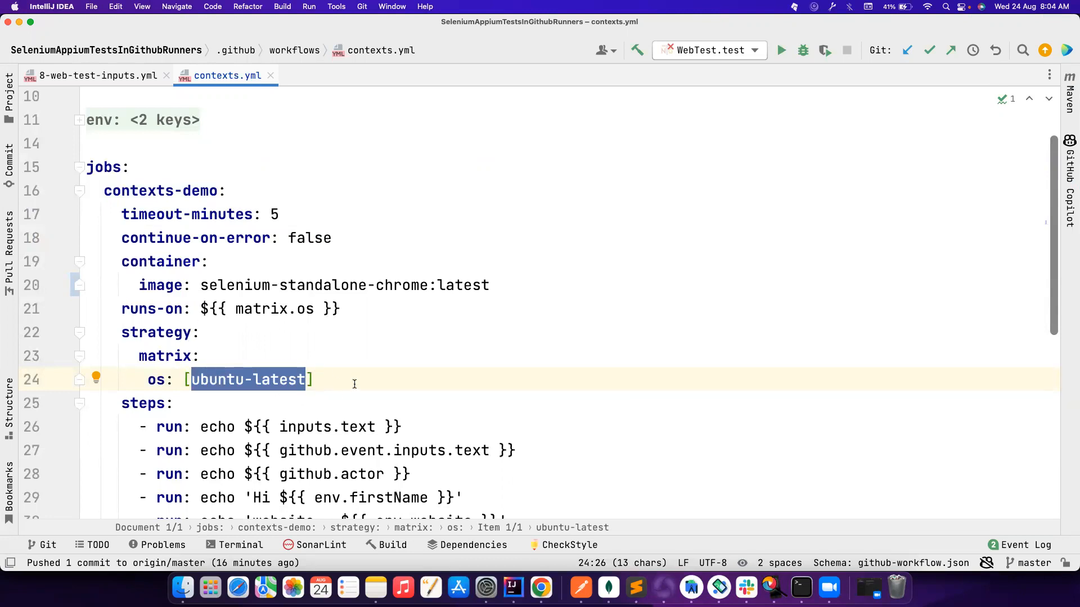
pyautogui.moveTo(274, 384)
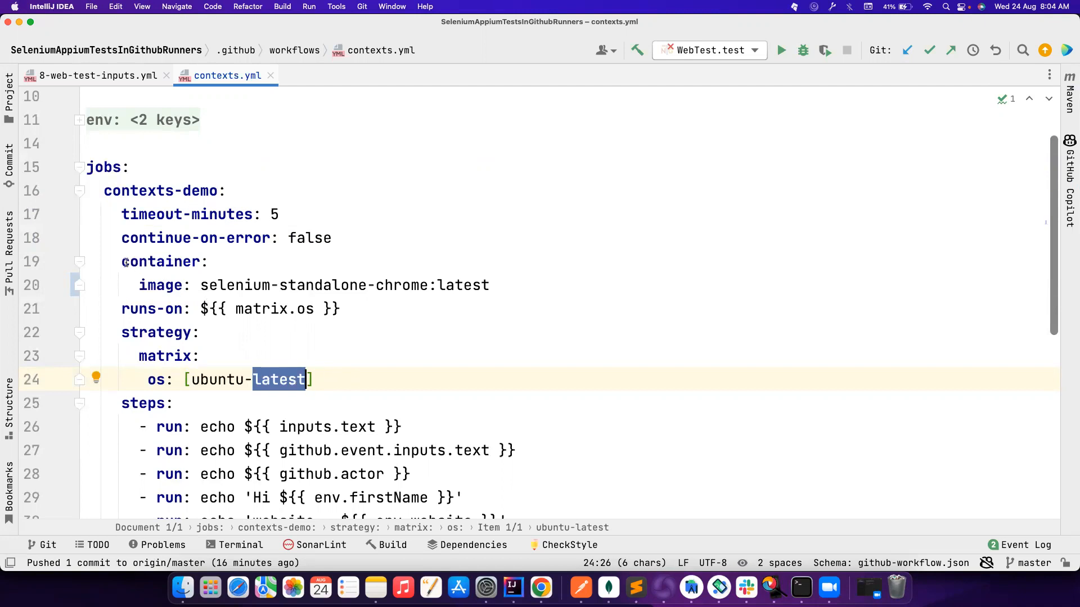
pyautogui.doubleClick(161, 262)
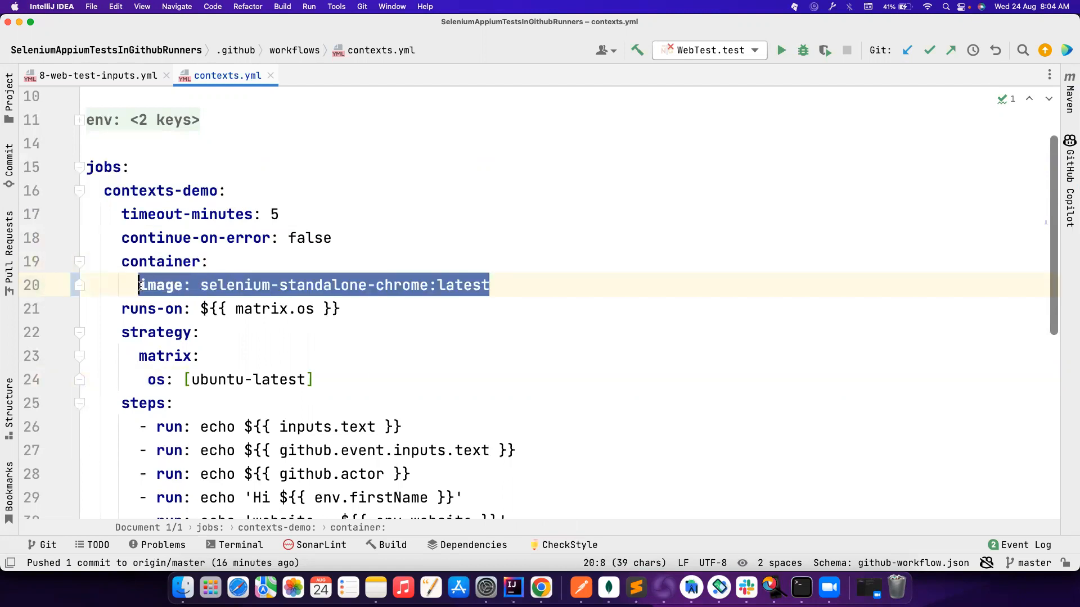
pyautogui.press('Return')
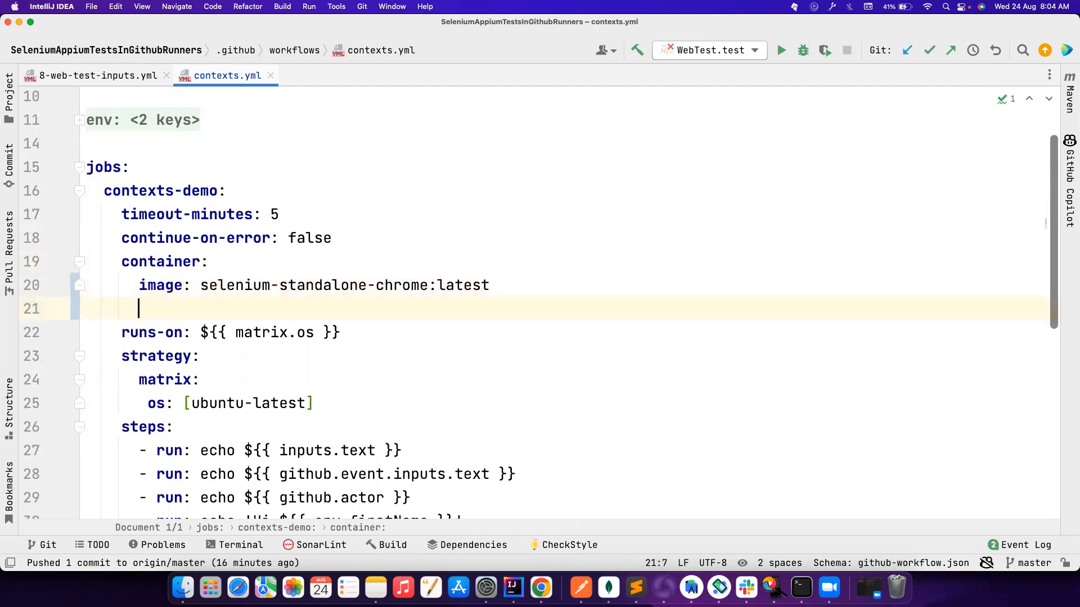
pyautogui.write('p')
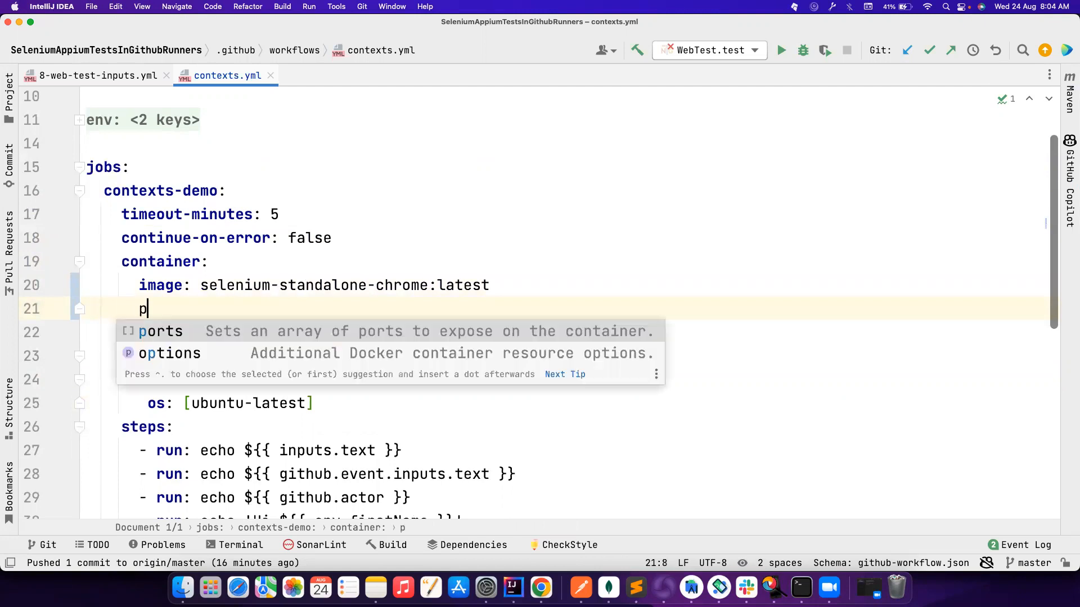
pyautogui.write('vo')
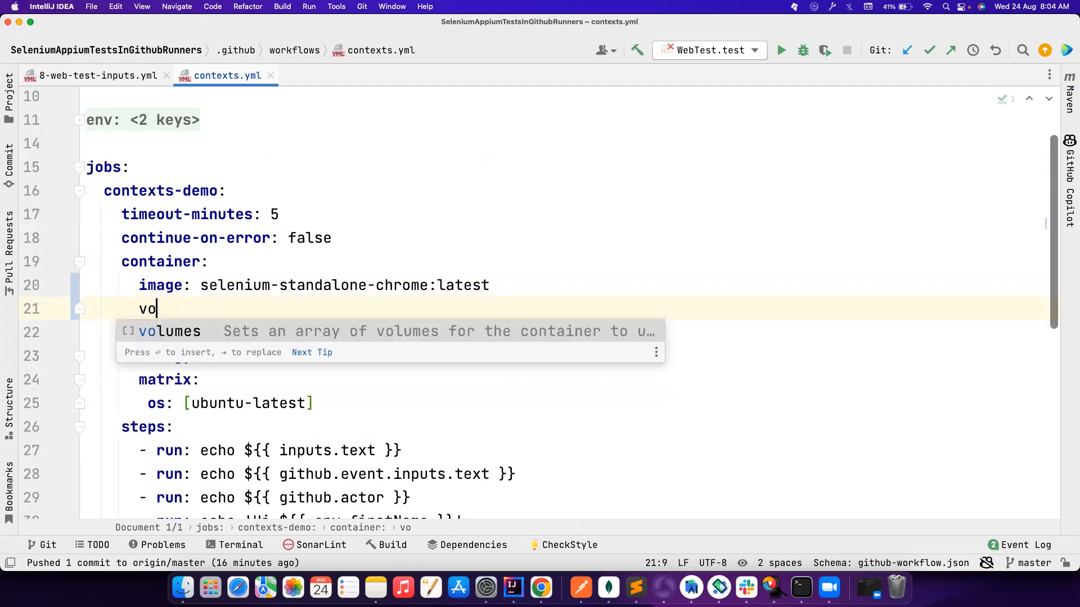
pyautogui.write('l')
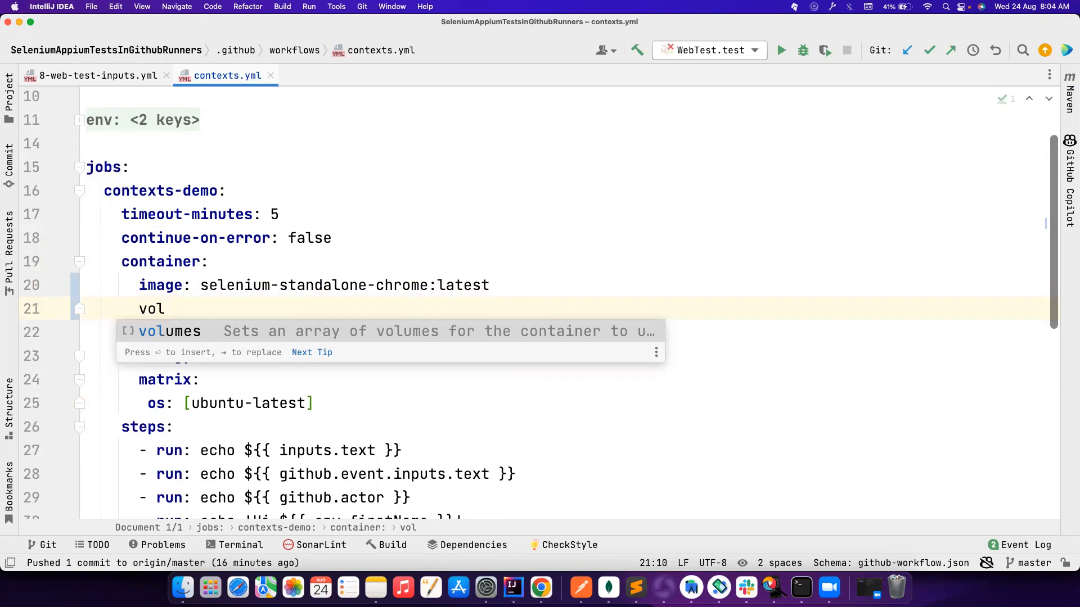
pyautogui.write('op')
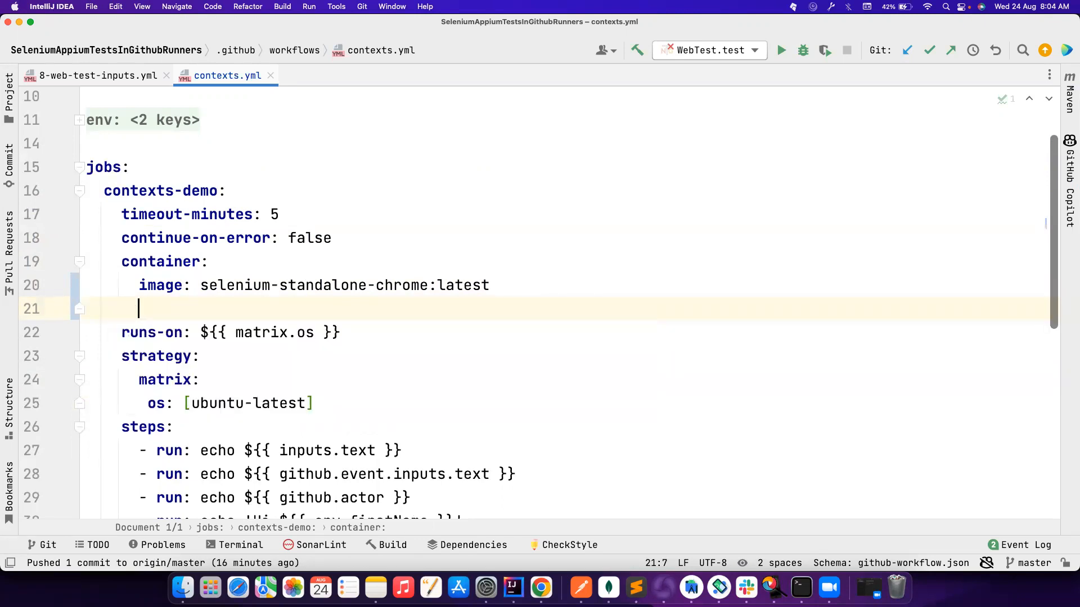
pyautogui.press('Backspace')
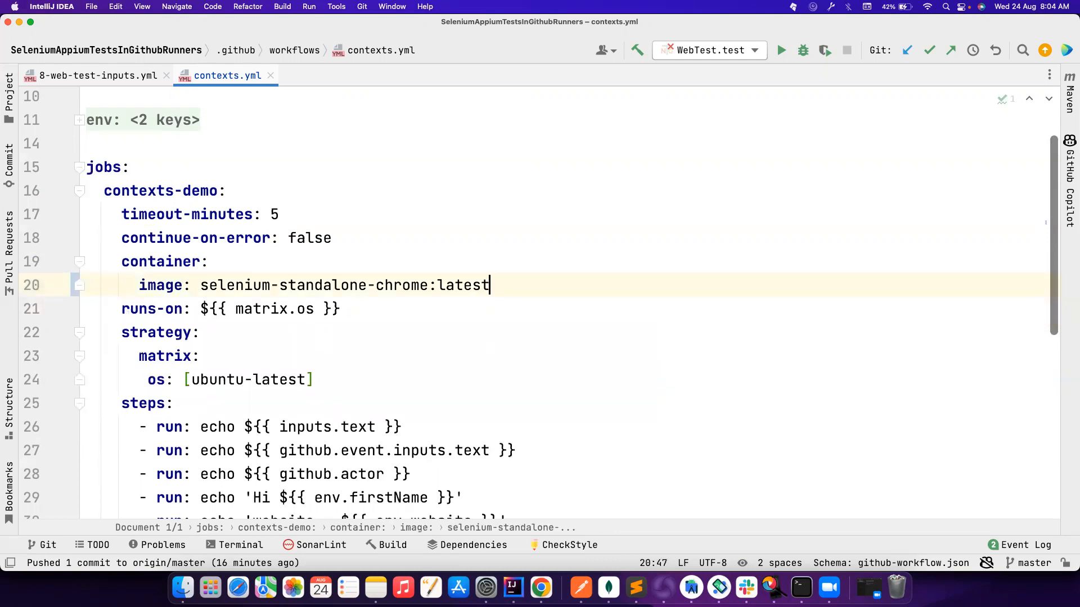
pyautogui.doubleClick(159, 261)
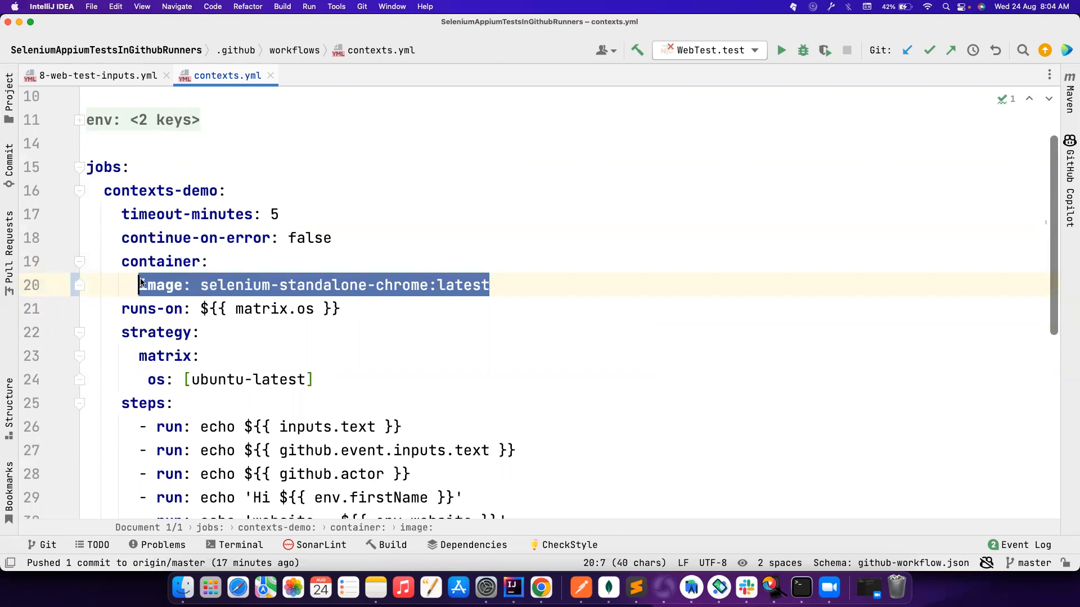
pyautogui.moveTo(497, 279)
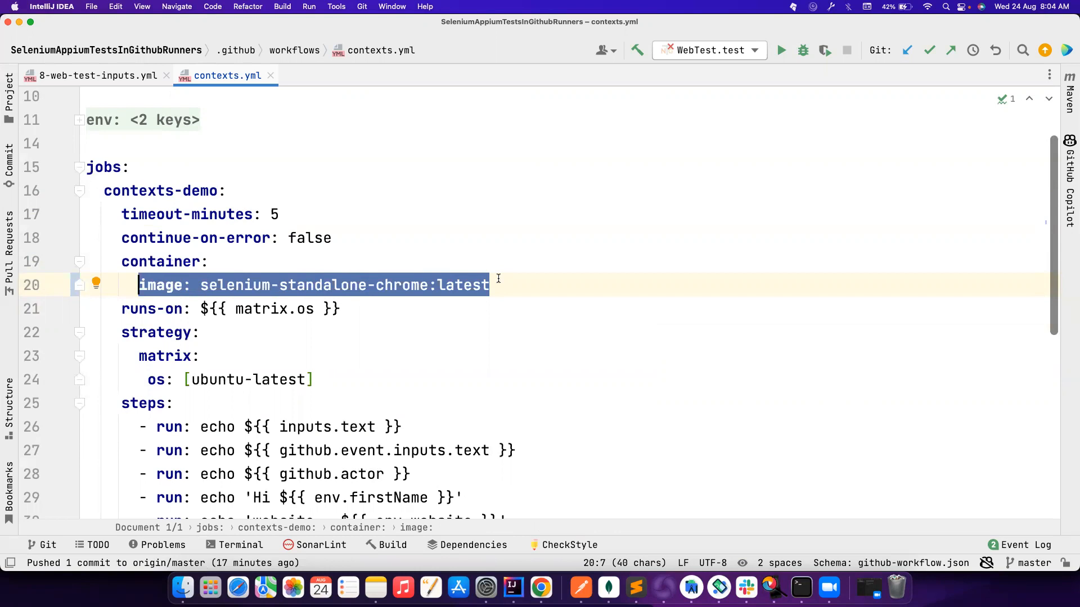
pyautogui.doubleClick(151, 309)
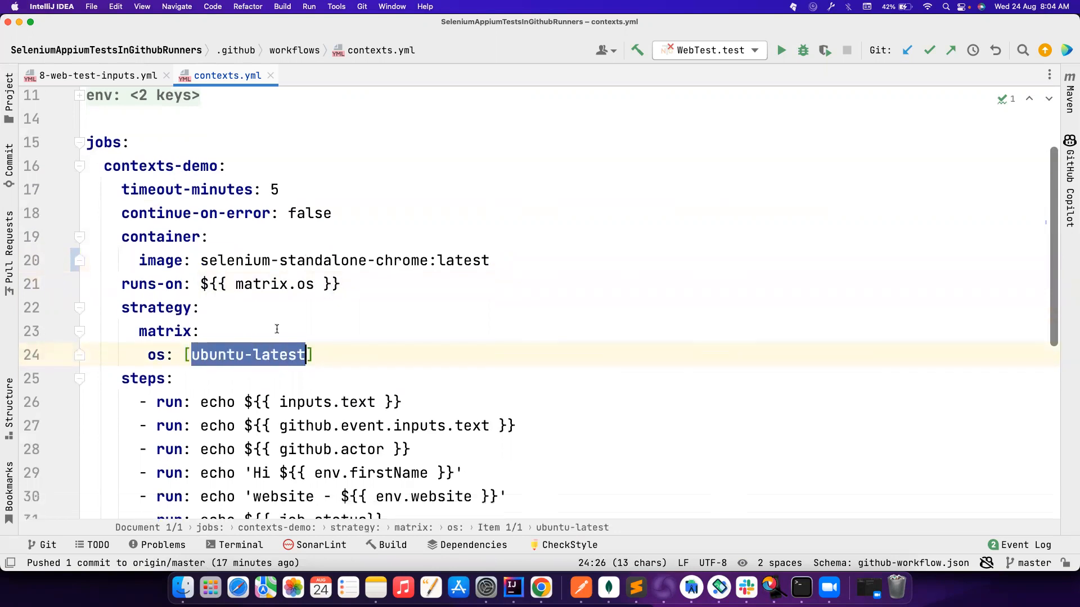
# Type windows-latest into contexts-demo-2's runs-on value
pyautogui.scroll(-3)
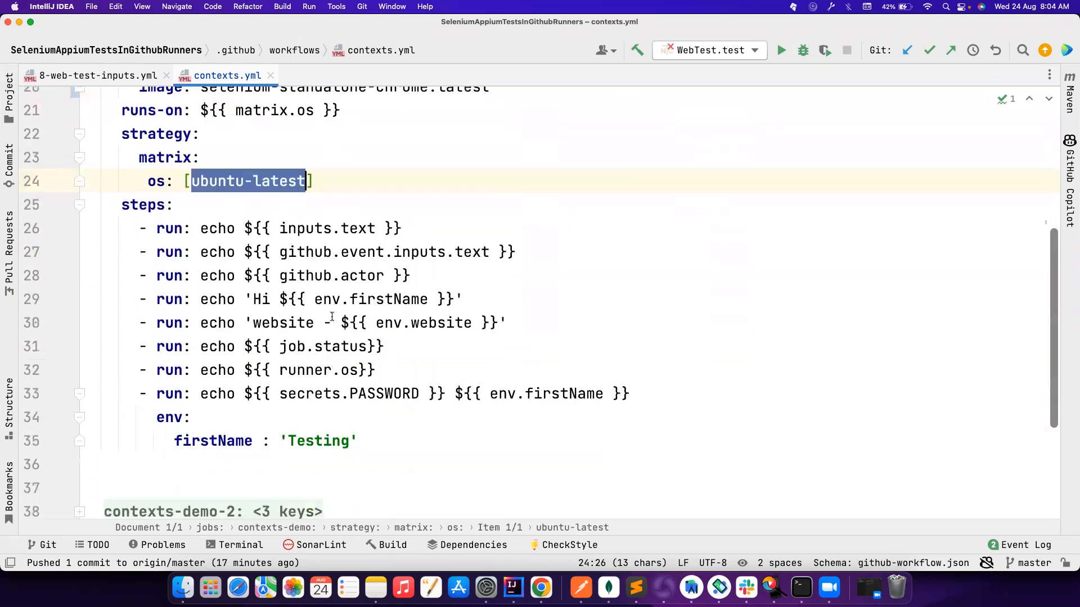
pyautogui.scroll(-3)
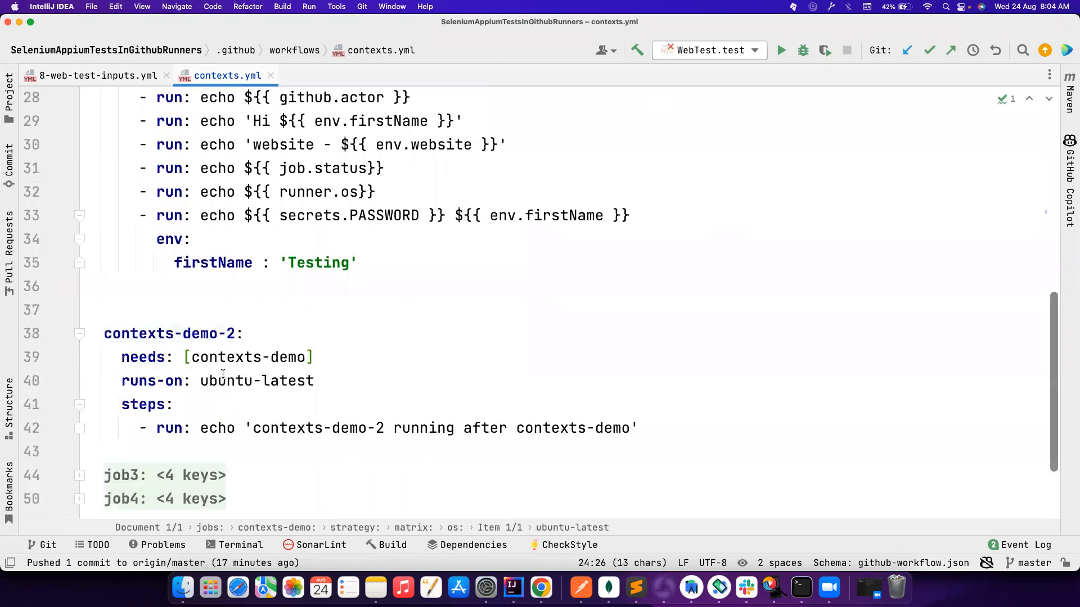
pyautogui.write('wind')
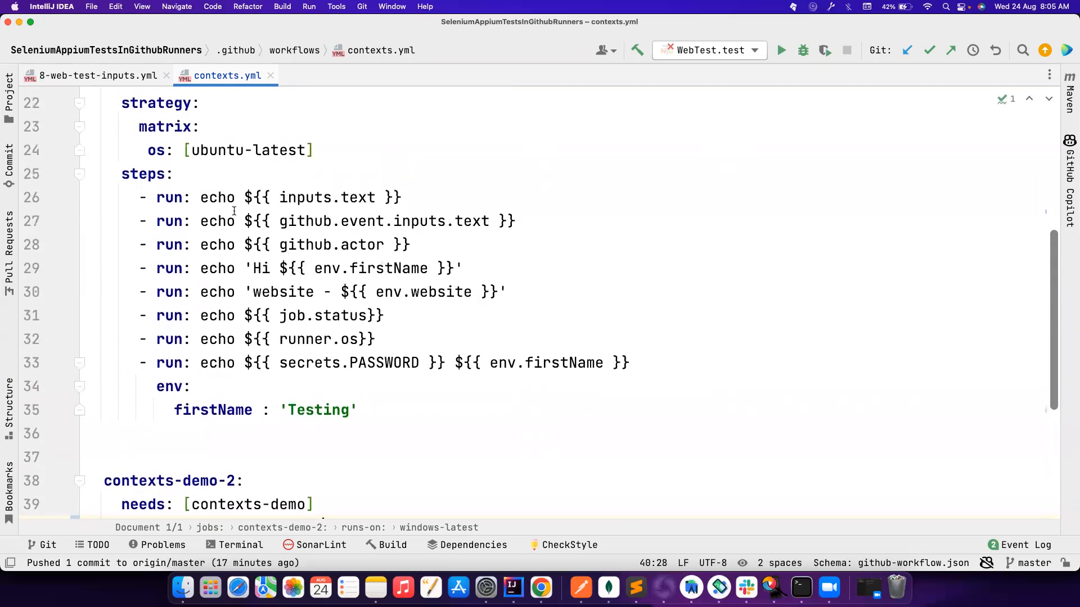
pyautogui.scroll(3)
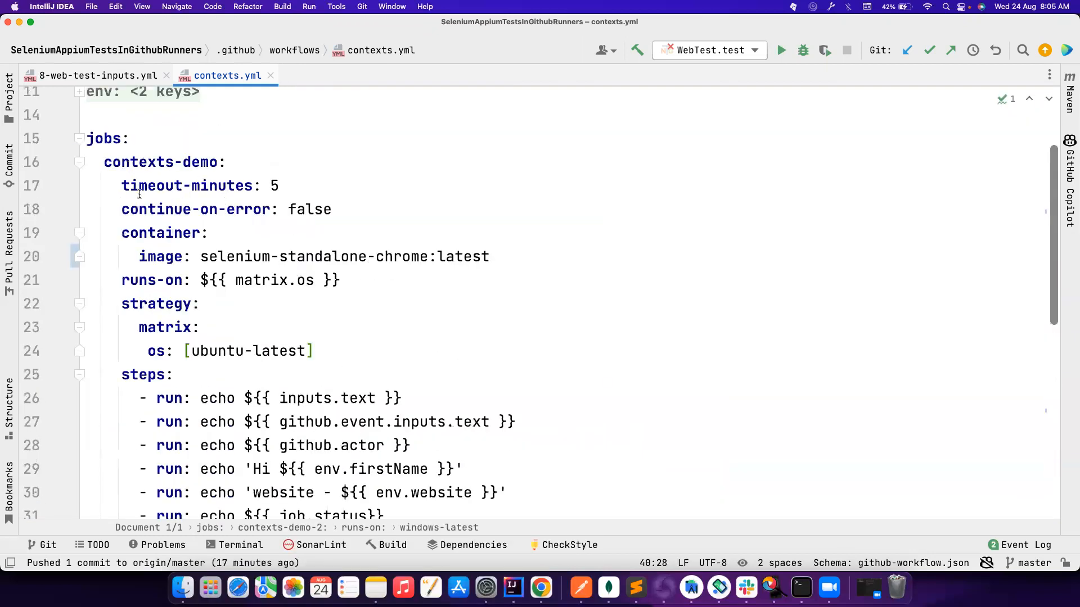
pyautogui.moveTo(119, 210)
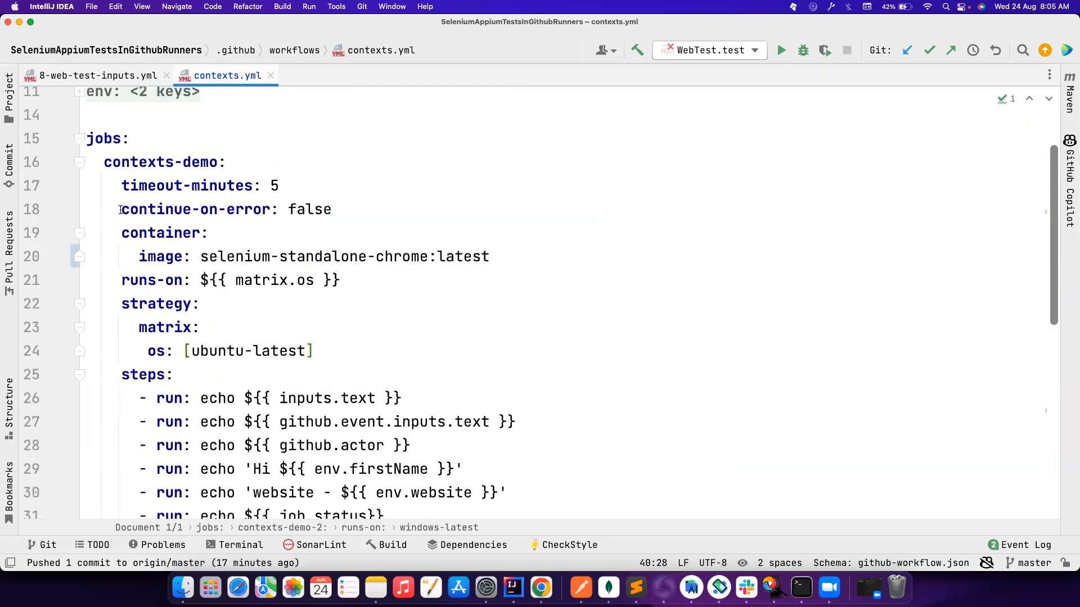
# Highlight the contexts-demo-2 job name and its needs: contexts-demo dependency
pyautogui.scroll(-3)
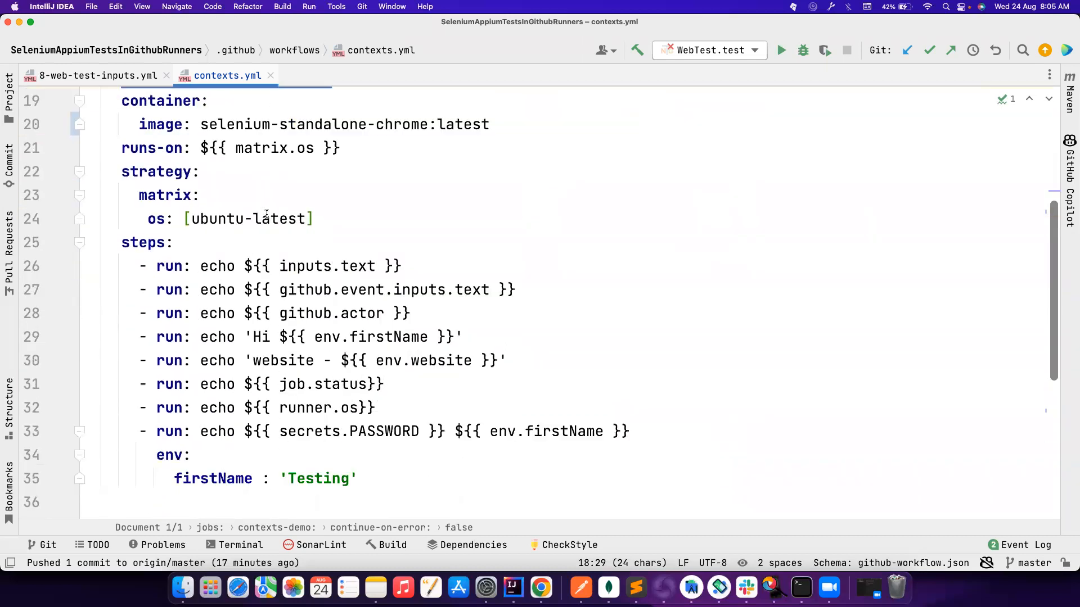
pyautogui.scroll(-3)
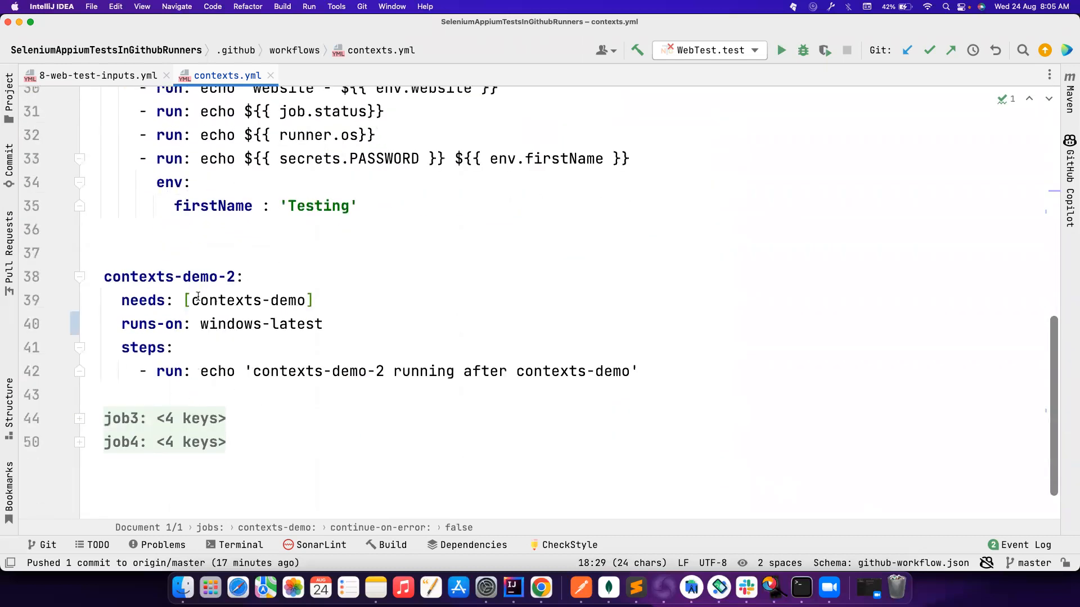
pyautogui.doubleClick(168, 276)
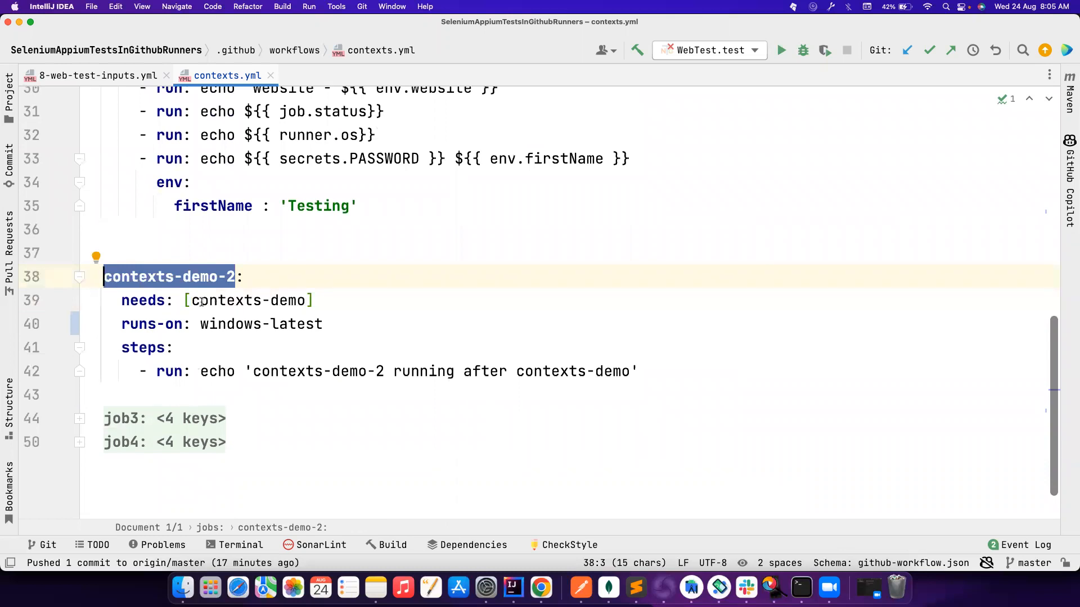
pyautogui.doubleClick(246, 300)
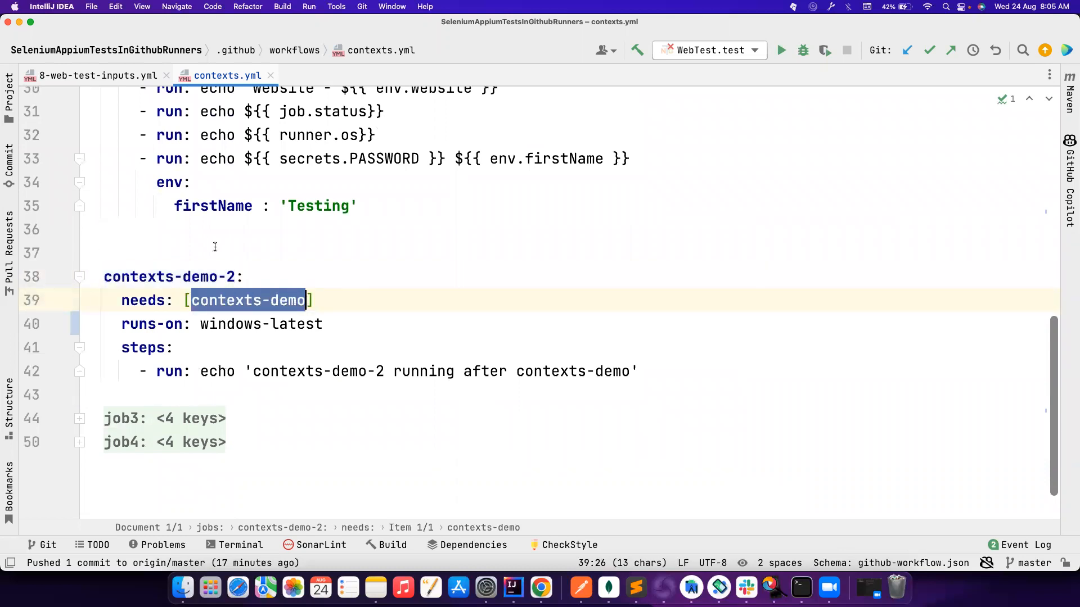
pyautogui.scroll(3)
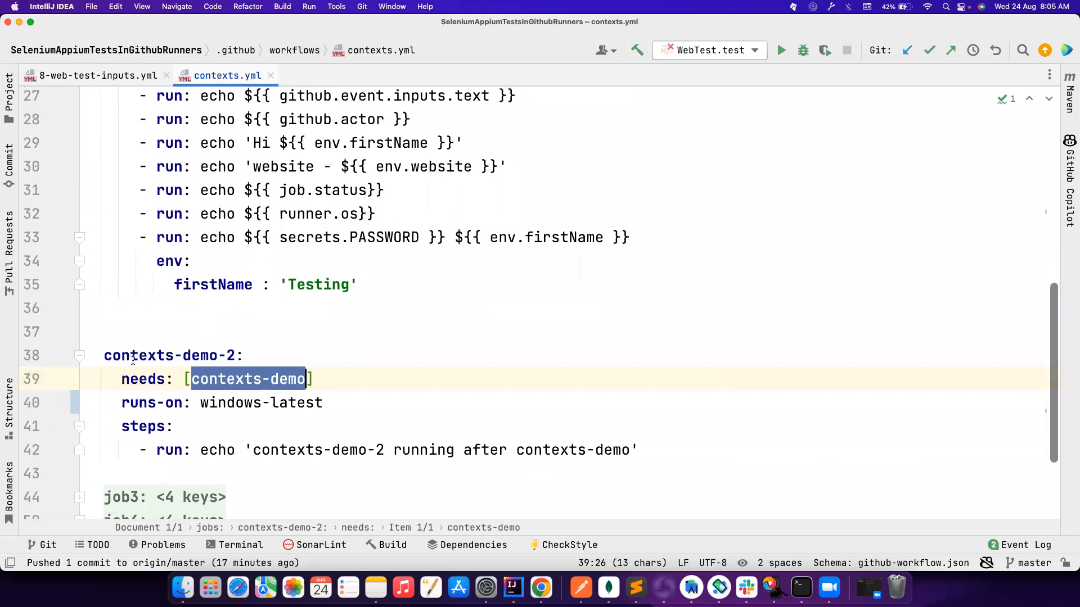
pyautogui.doubleClick(138, 355)
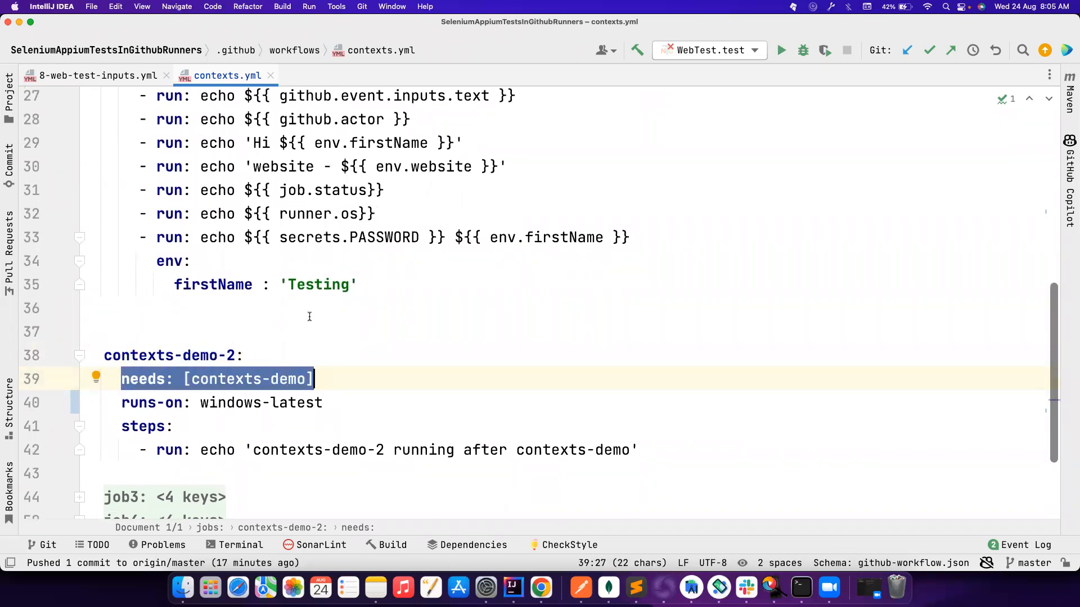
pyautogui.click(157, 378)
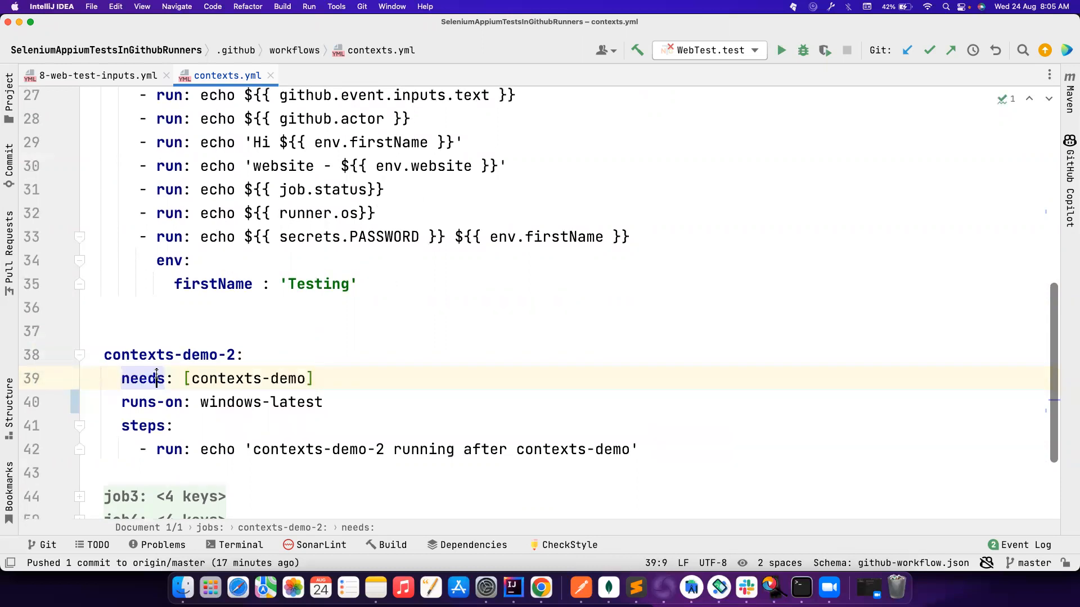
pyautogui.doubleClick(247, 378)
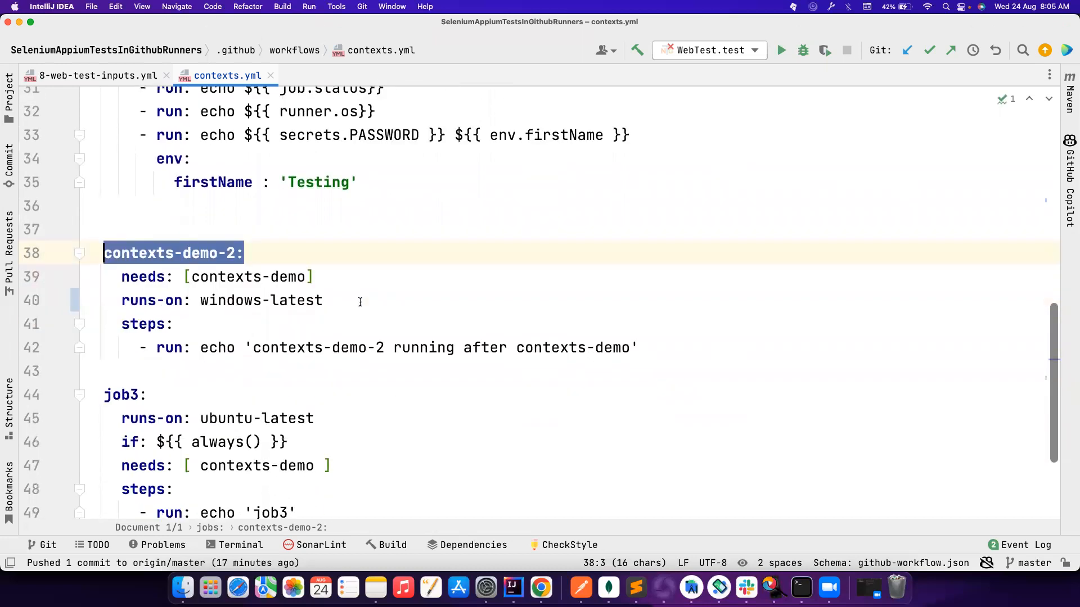
# Highlight job3's always() condition, then job4's failure() condition and contexts-demo dependency
pyautogui.scroll(-3)
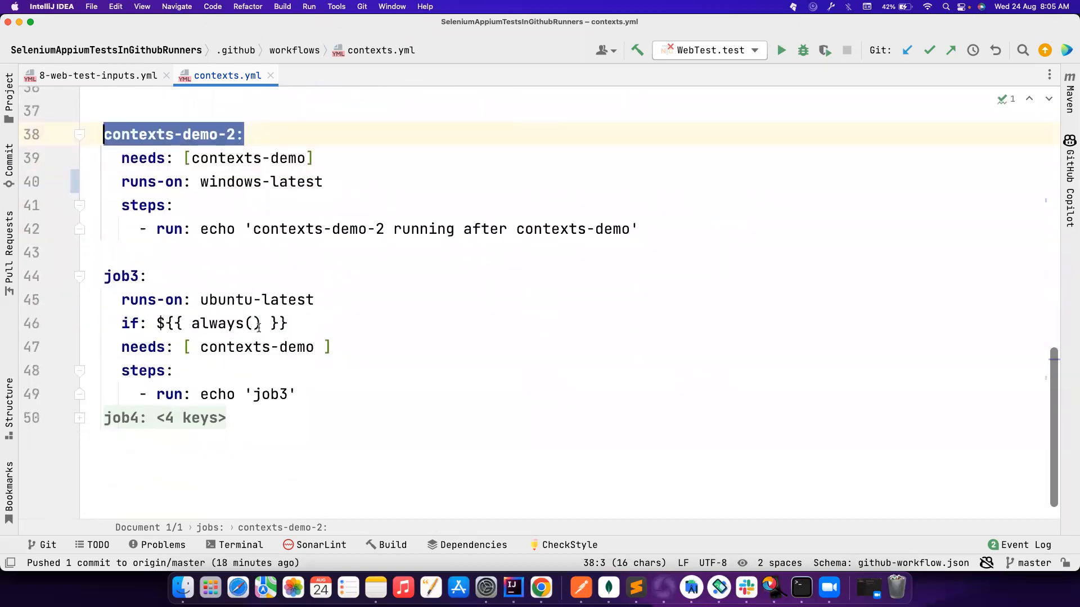
pyautogui.doubleClick(226, 323)
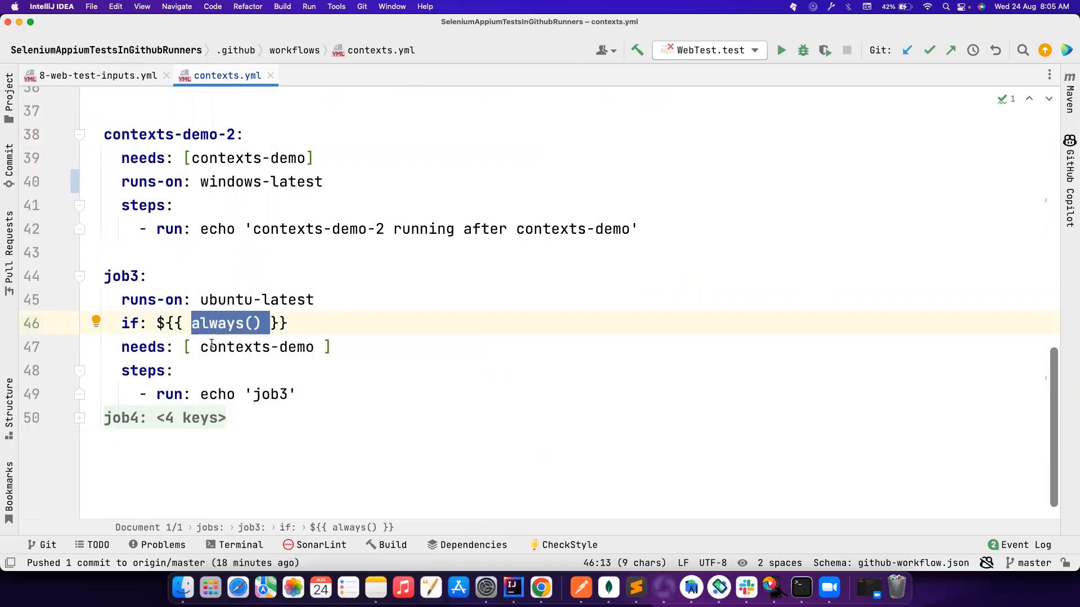
pyautogui.doubleClick(255, 346)
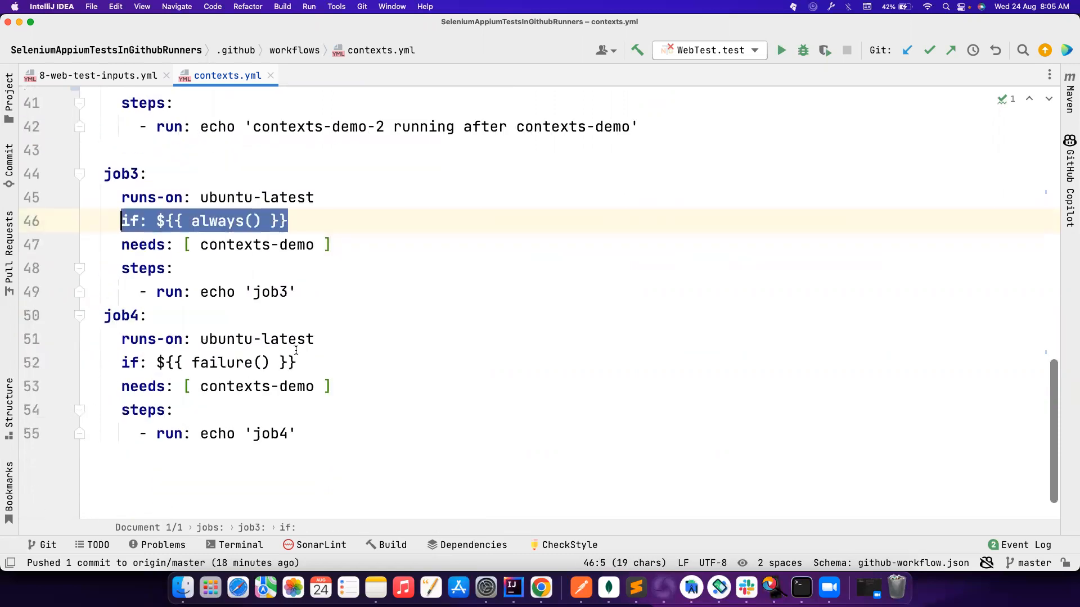
pyautogui.doubleClick(255, 386)
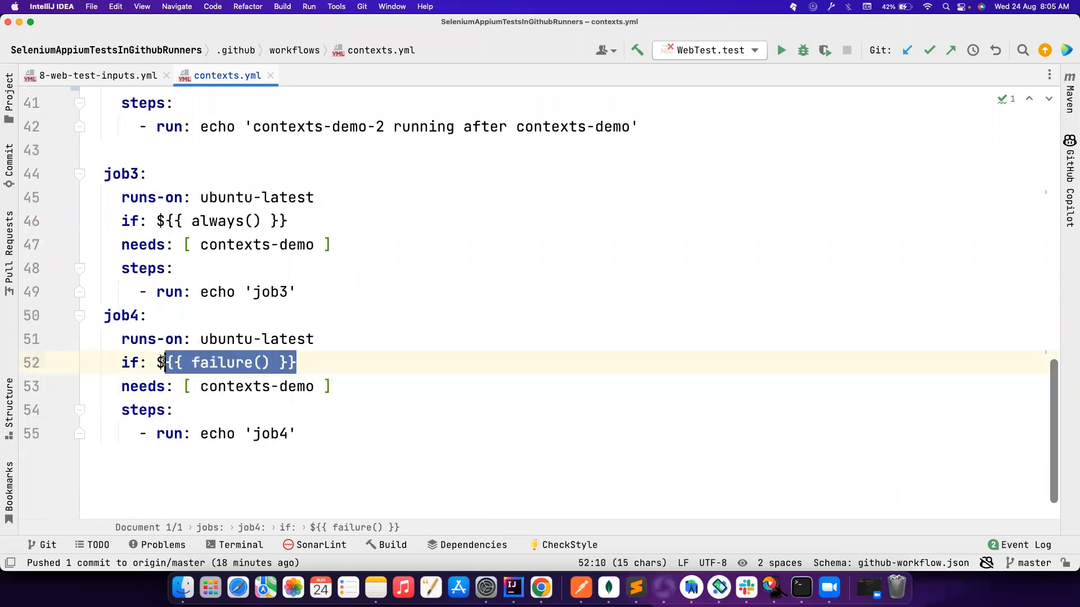
pyautogui.doubleClick(256, 386)
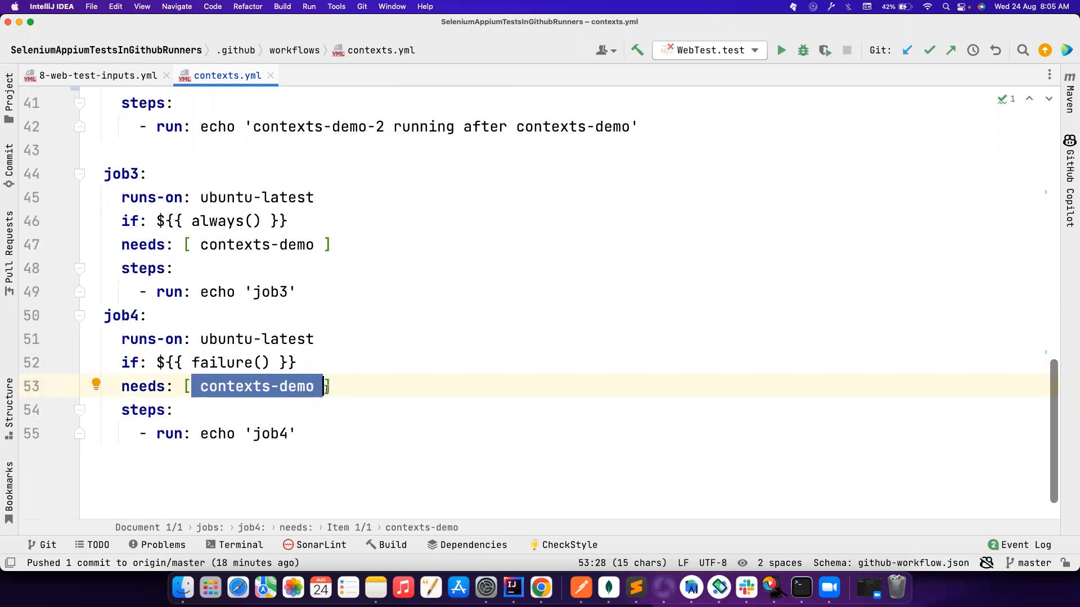
pyautogui.moveTo(337, 376)
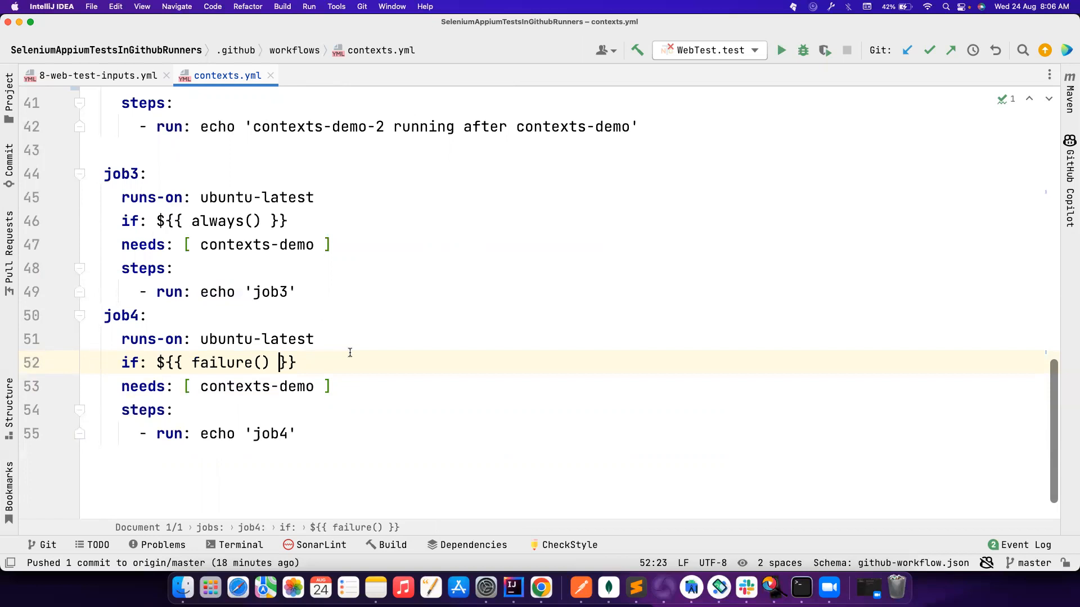
# Append '&& github.actor =' to job4's if condition
pyautogui.write('&& con')
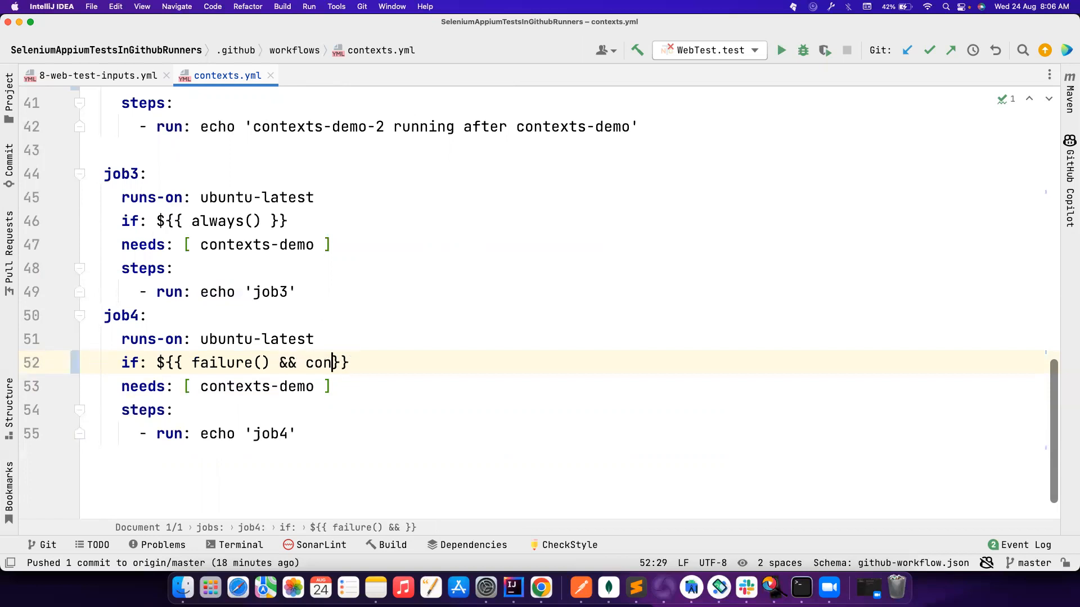
pyautogui.write('g')
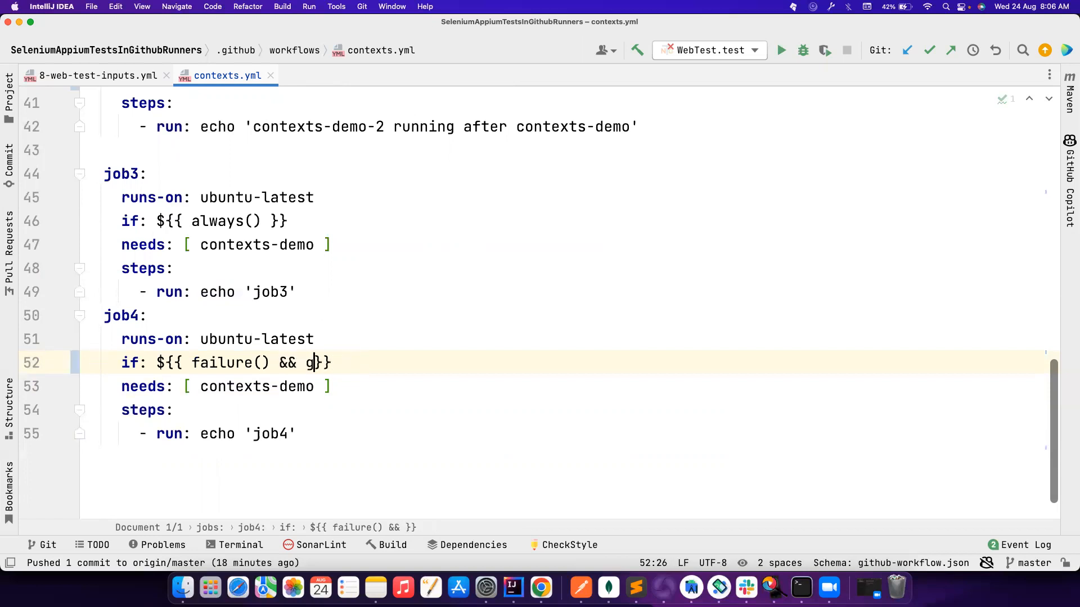
pyautogui.write('itb')
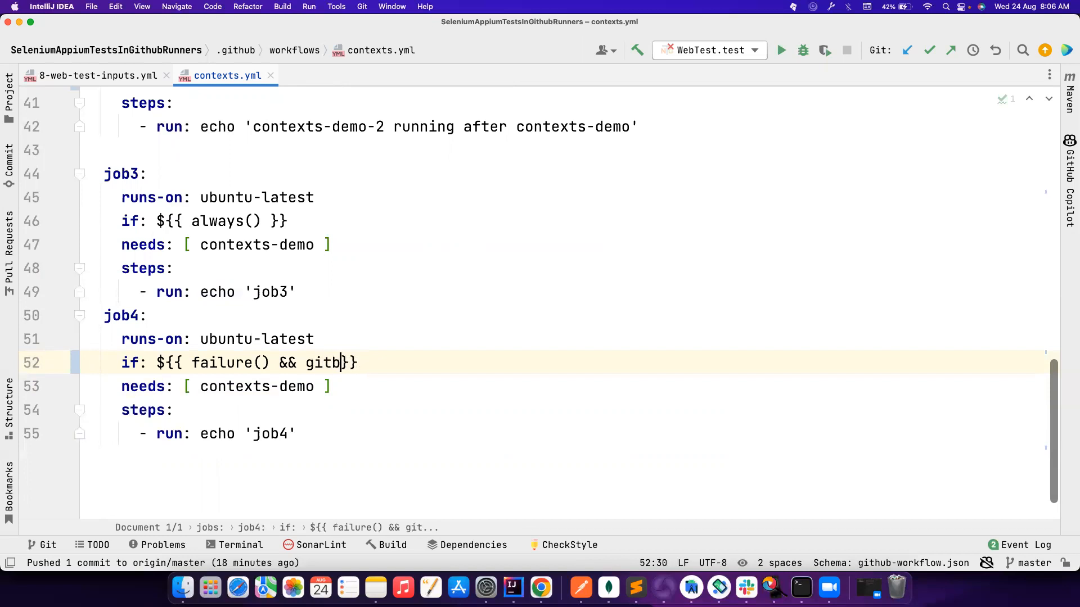
pyautogui.write('ub.')
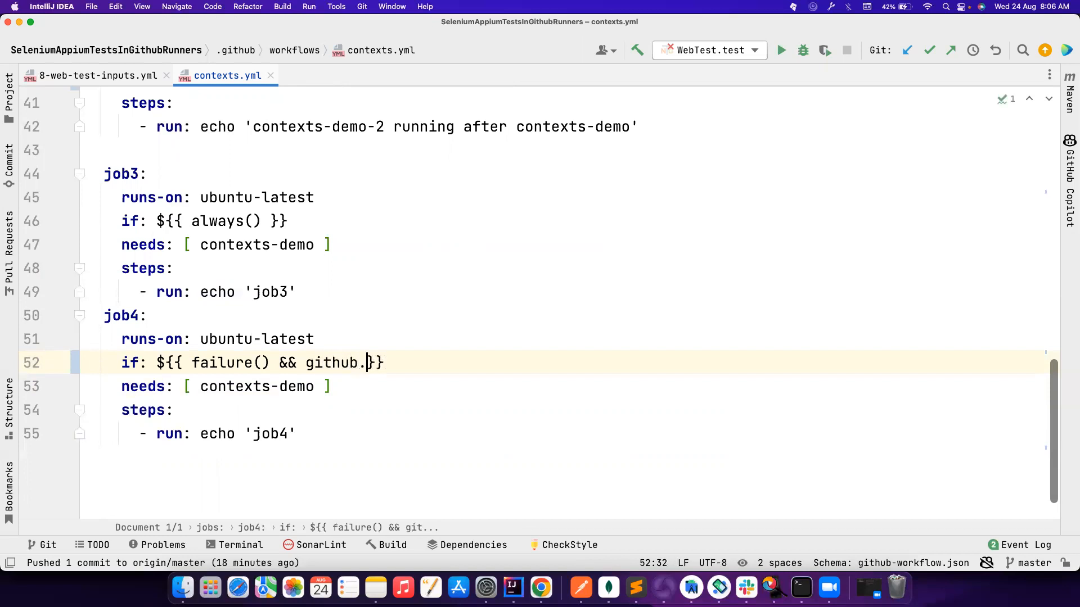
pyautogui.write('a')
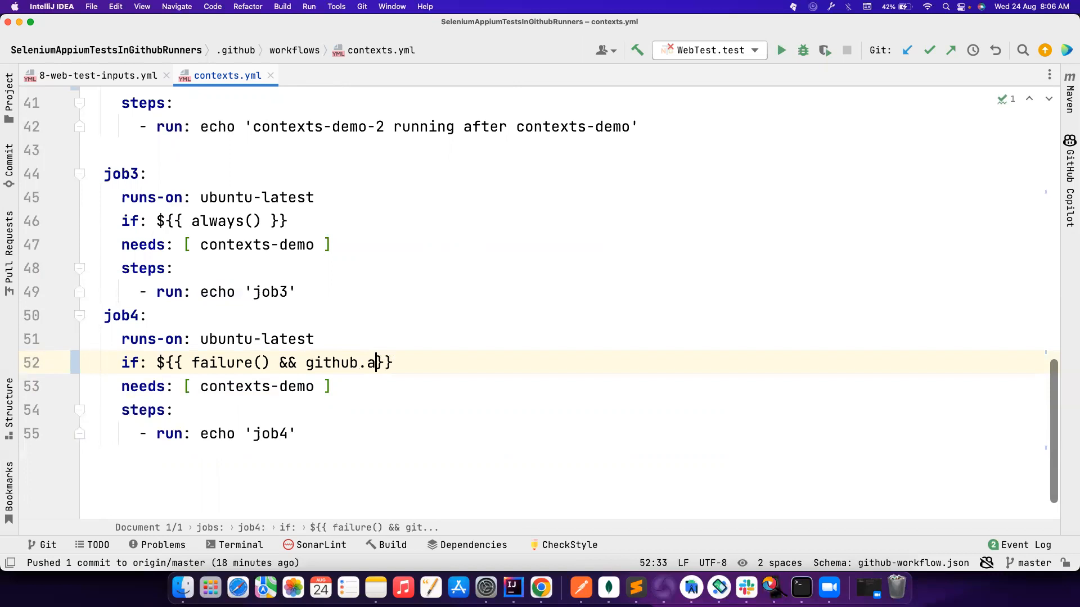
pyautogui.write('ctor')
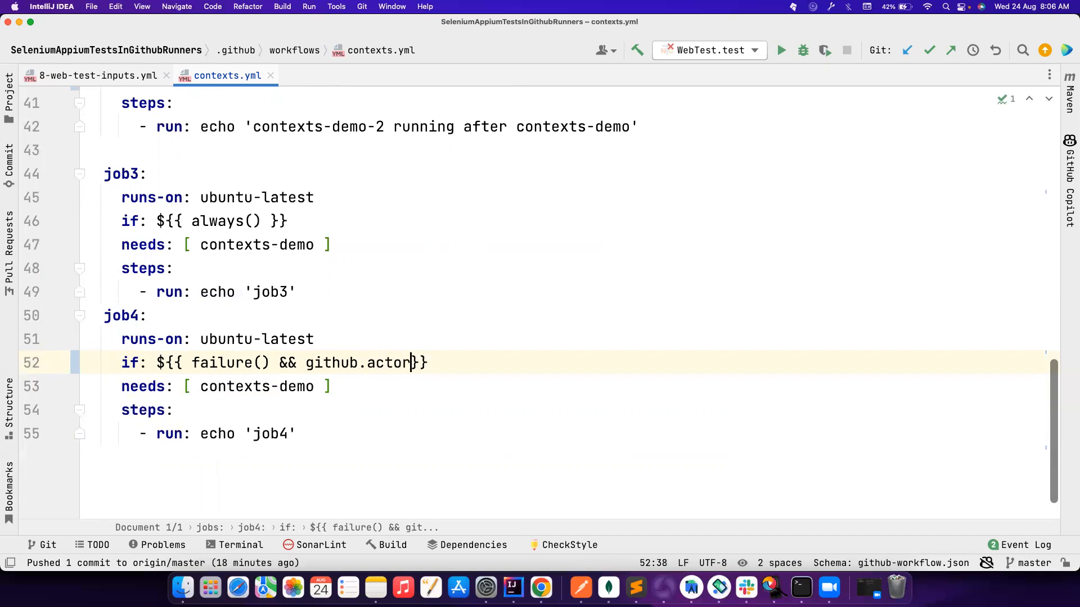
pyautogui.write('=')
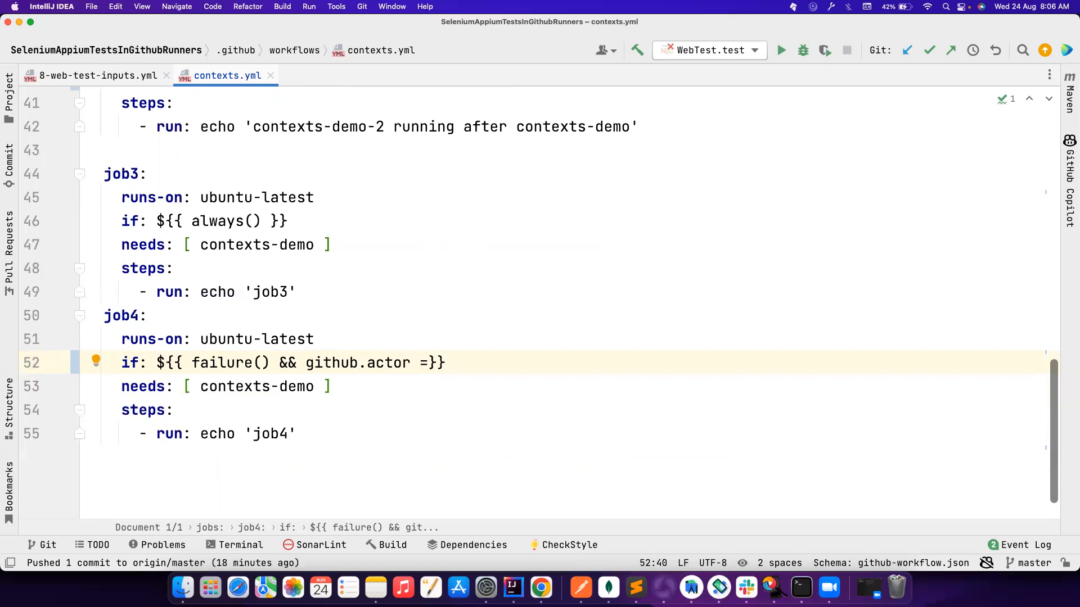
# Delete the actor check so job4's condition reads failure() only
pyautogui.press('backspace')
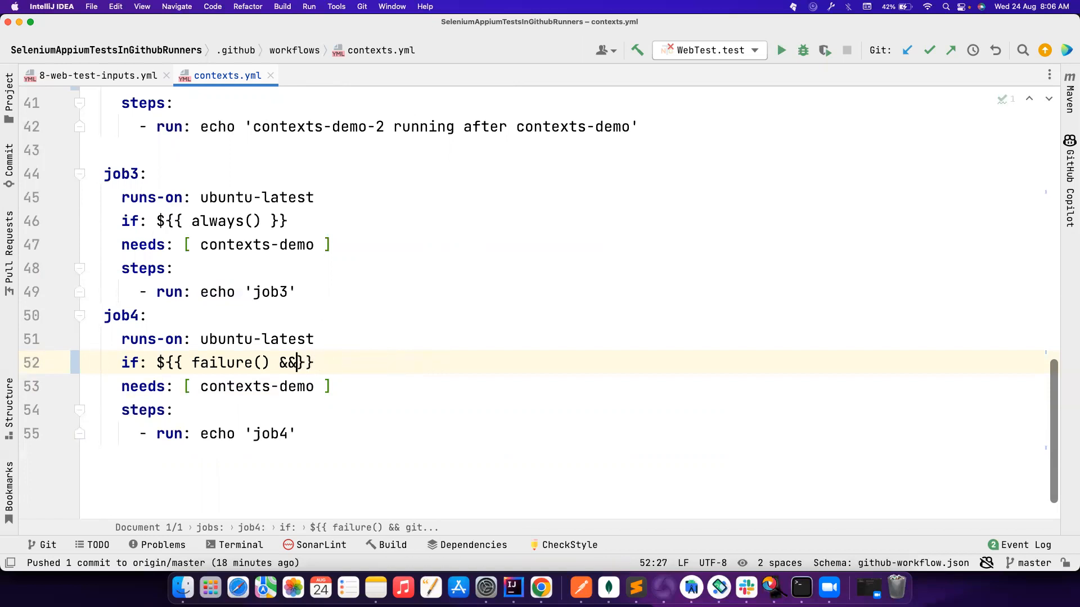
pyautogui.press('Backspace')
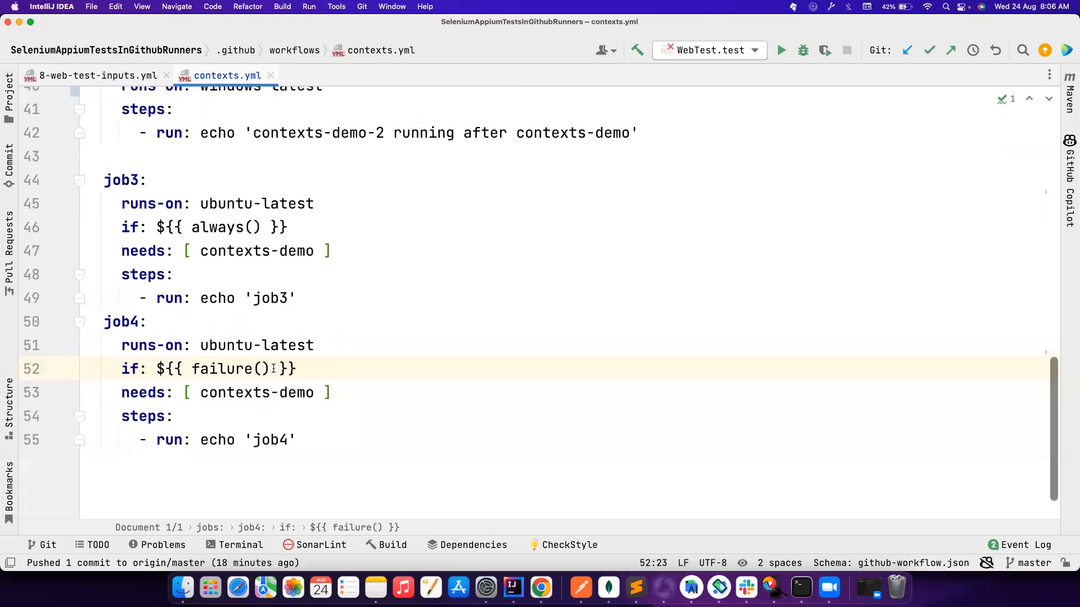
pyautogui.doubleClick(230, 368)
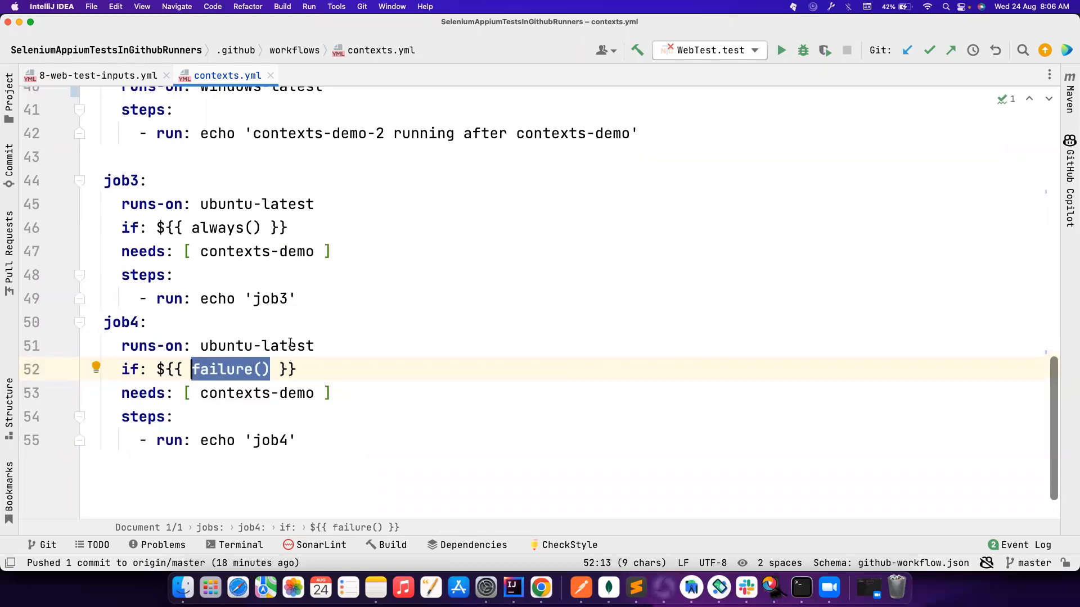
# Change contexts-demo's continue-on-error value from false to true
pyautogui.scroll(3)
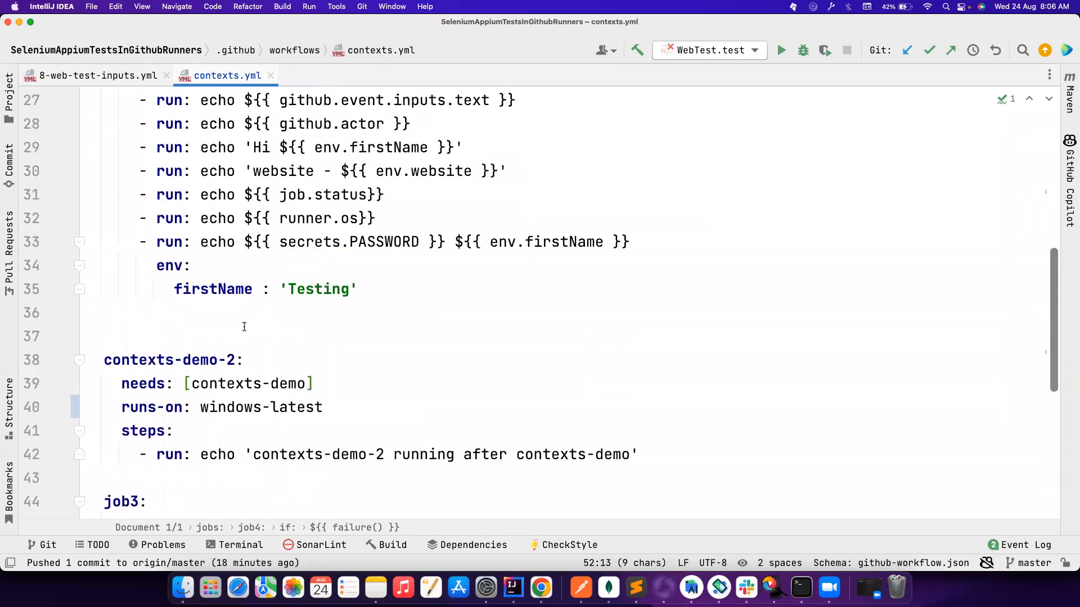
pyautogui.scroll(3)
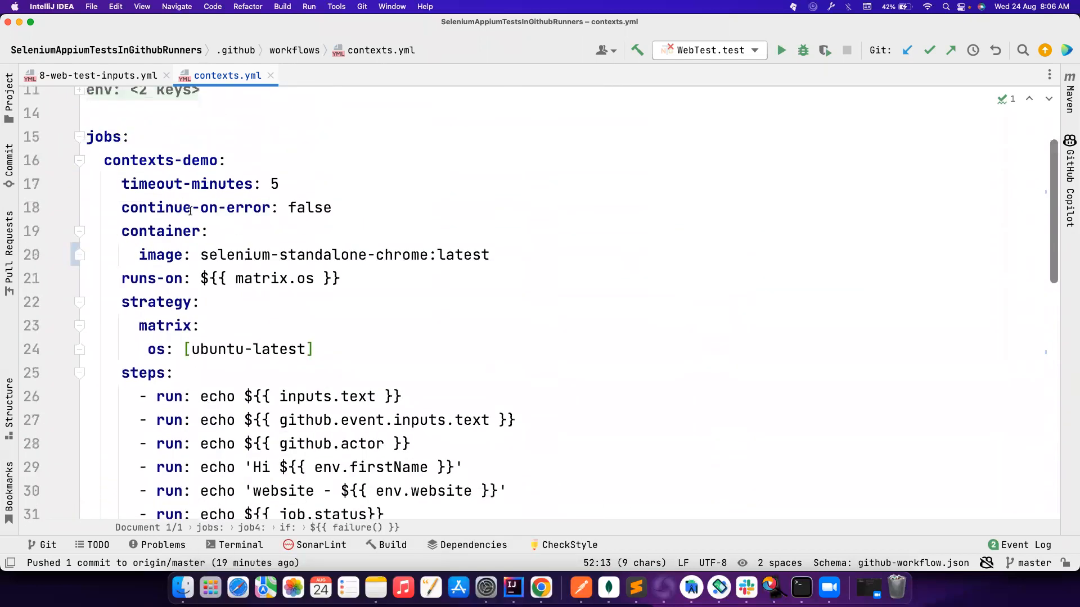
pyautogui.doubleClick(195, 207)
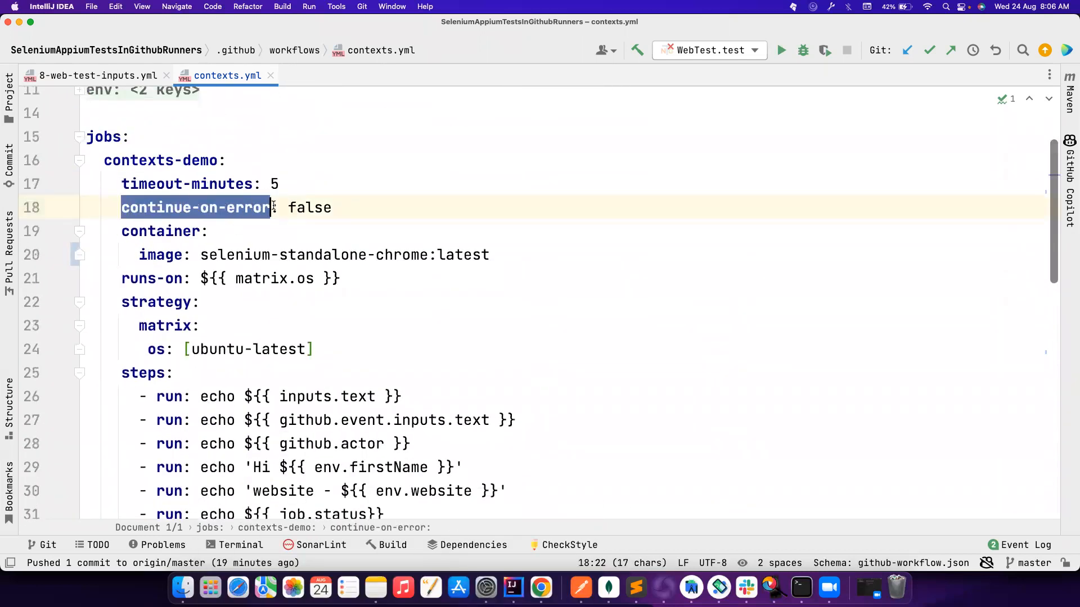
pyautogui.doubleClick(309, 208)
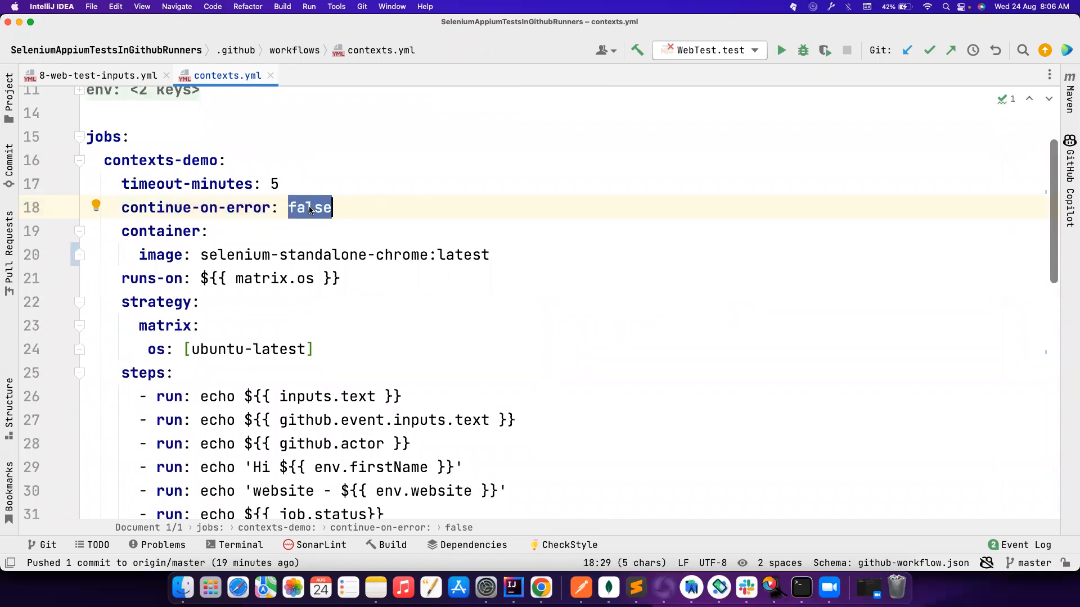
pyautogui.write('true')
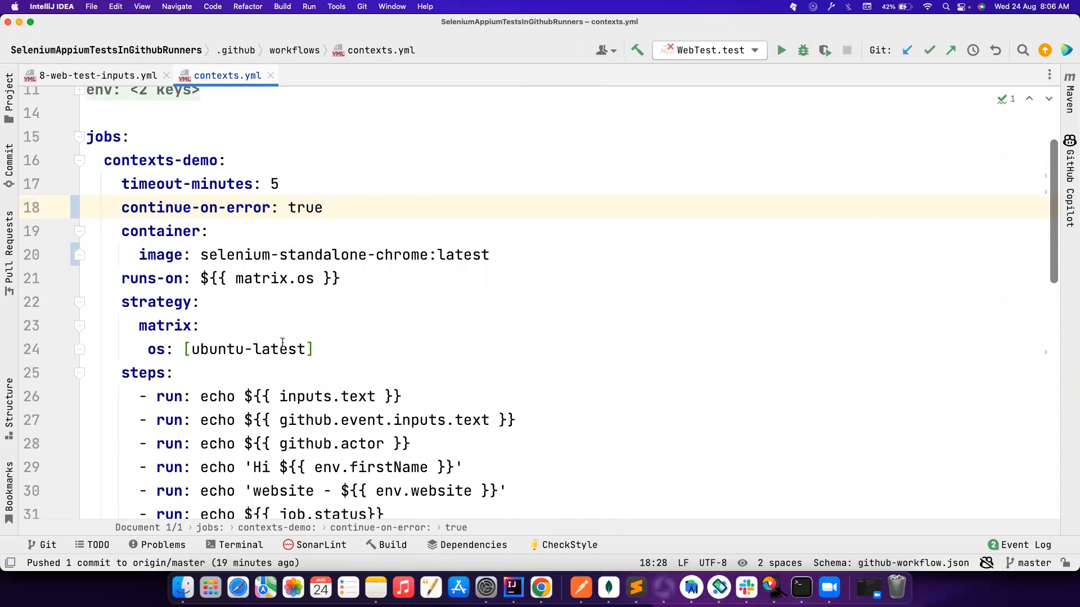
# Scroll up and down through the edited contexts.yml to review its jobs
pyautogui.scroll(-3)
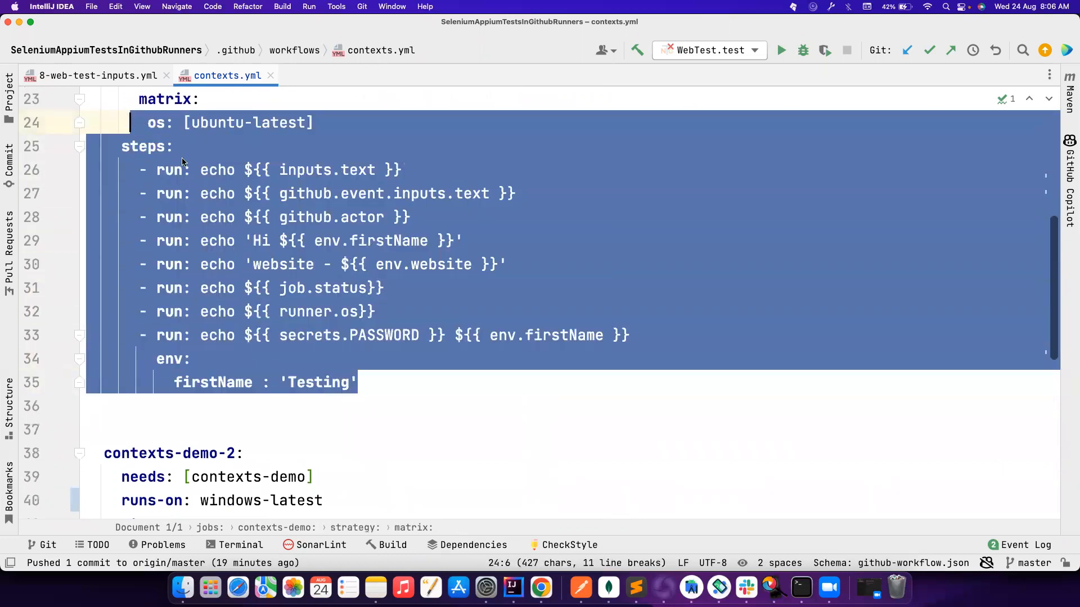
pyautogui.scroll(-3)
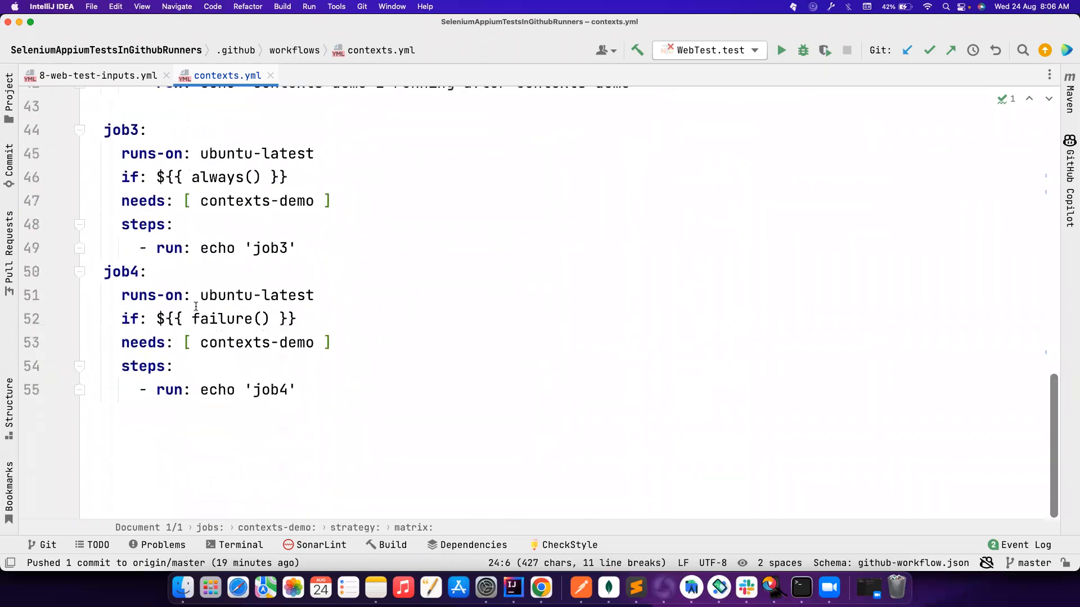
pyautogui.scroll(3)
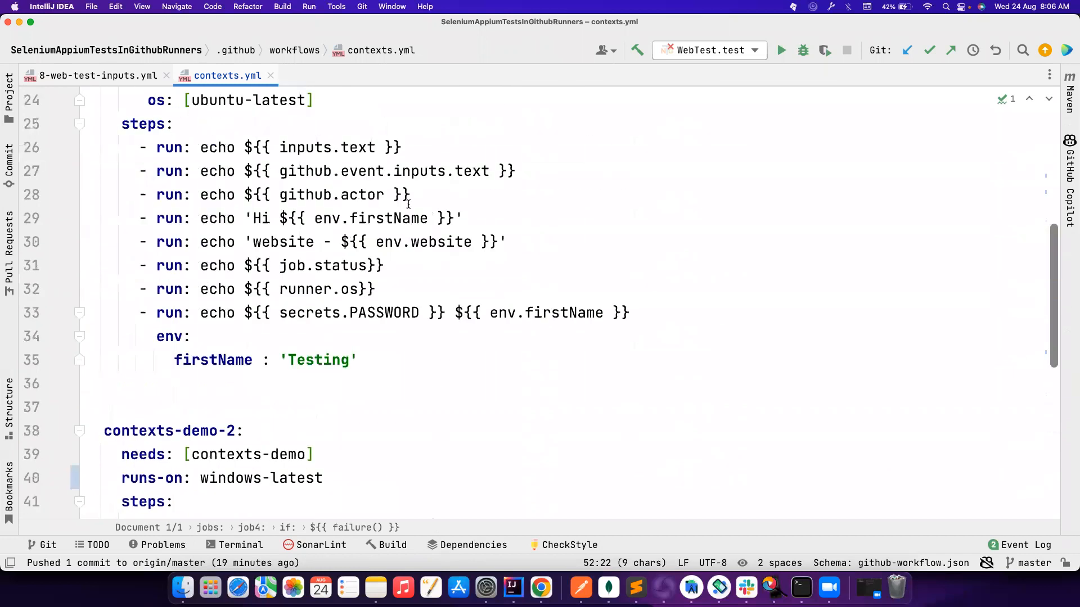
pyautogui.scroll(3)
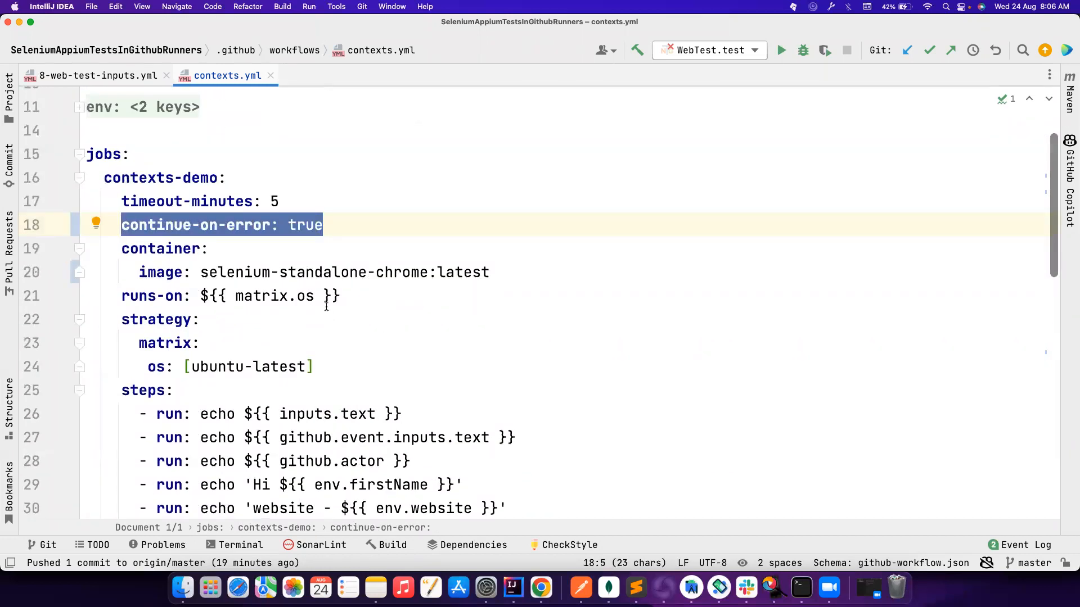
pyautogui.scroll(-3)
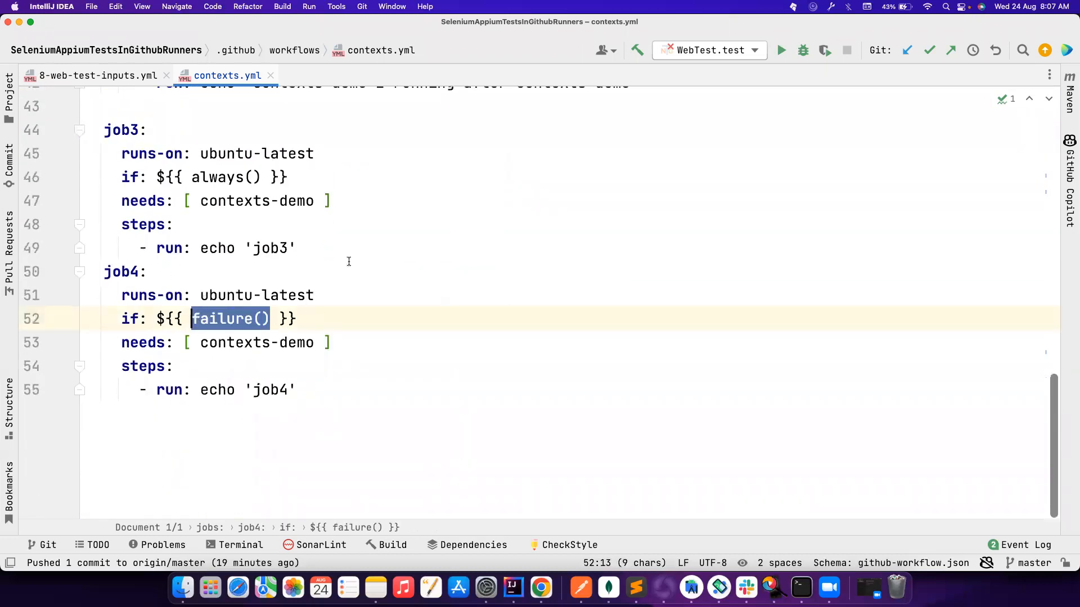
pyautogui.scroll(3)
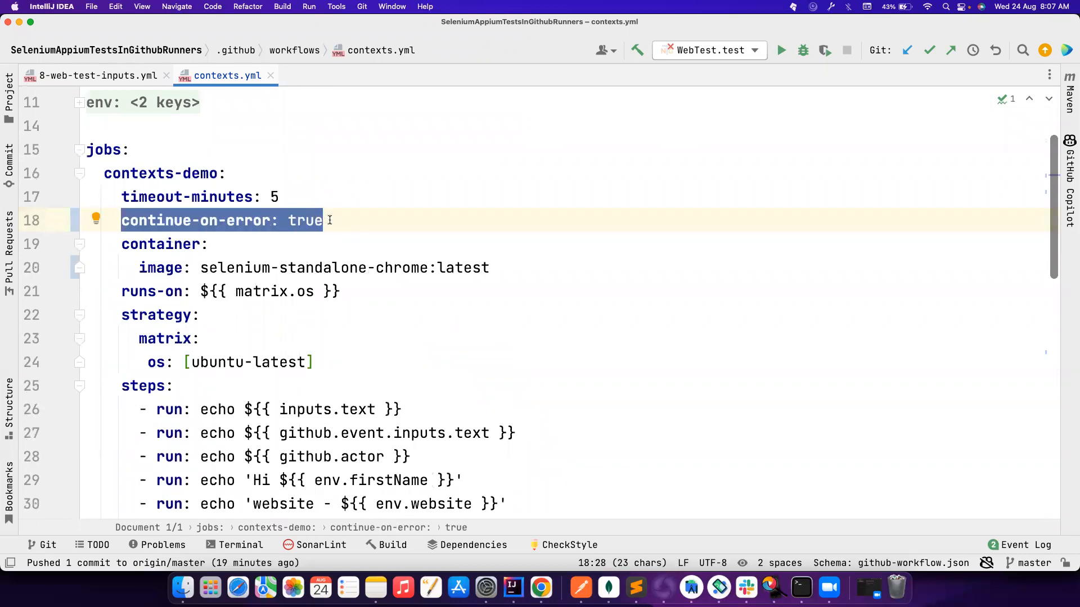
pyautogui.scroll(-3)
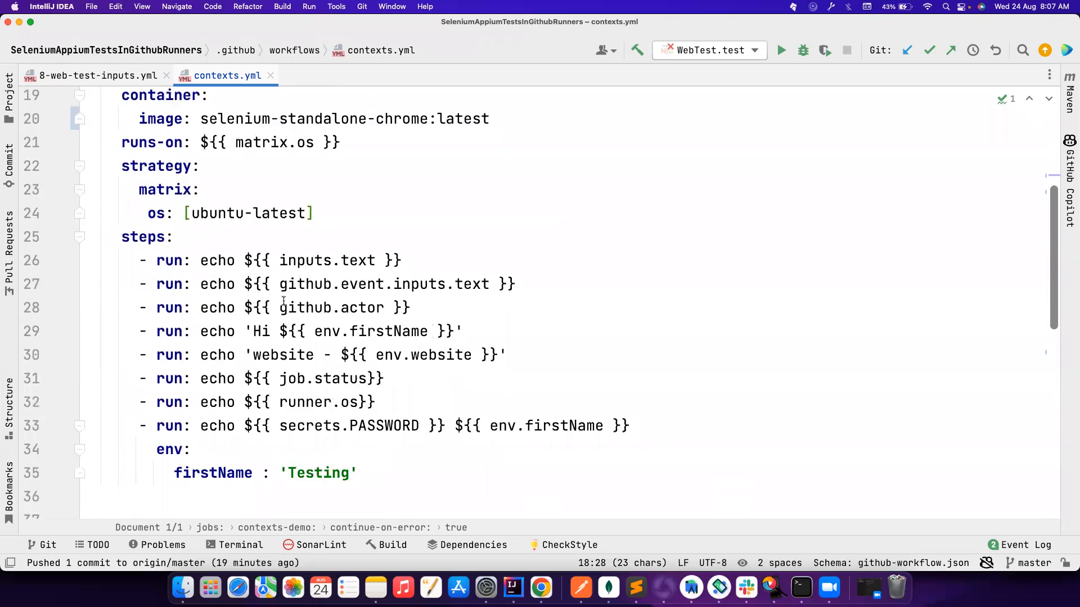
pyautogui.scroll(3)
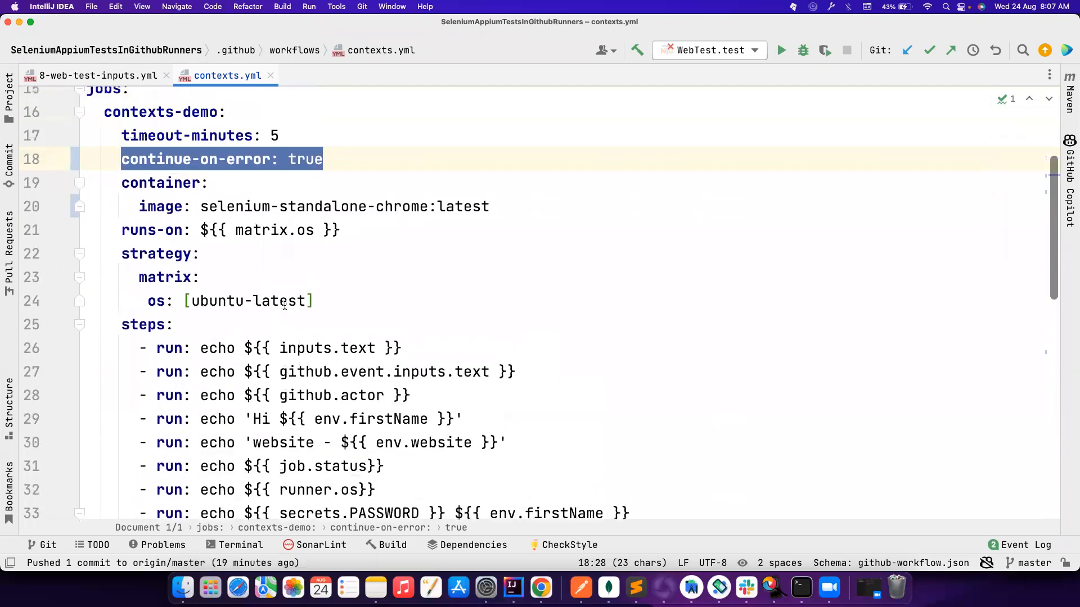
pyautogui.moveTo(418, 229)
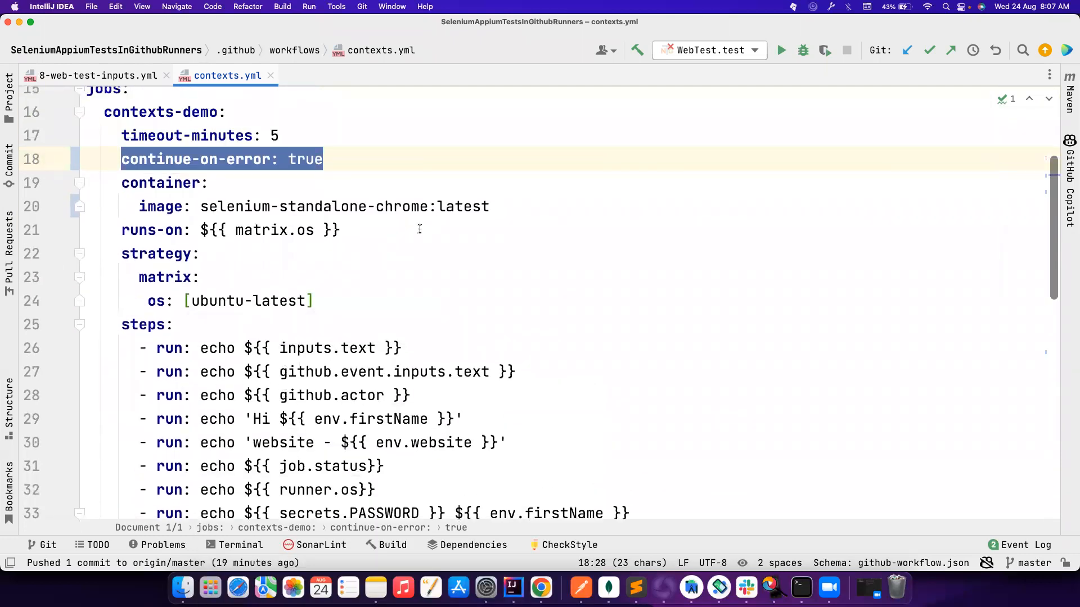
pyautogui.moveTo(346, 252)
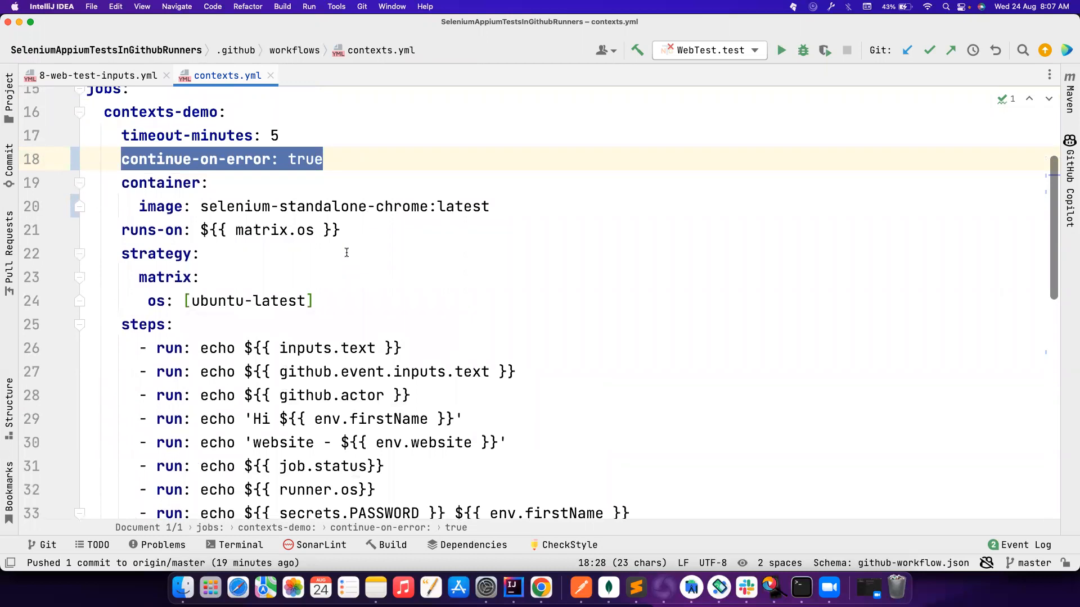
pyautogui.scroll(3)
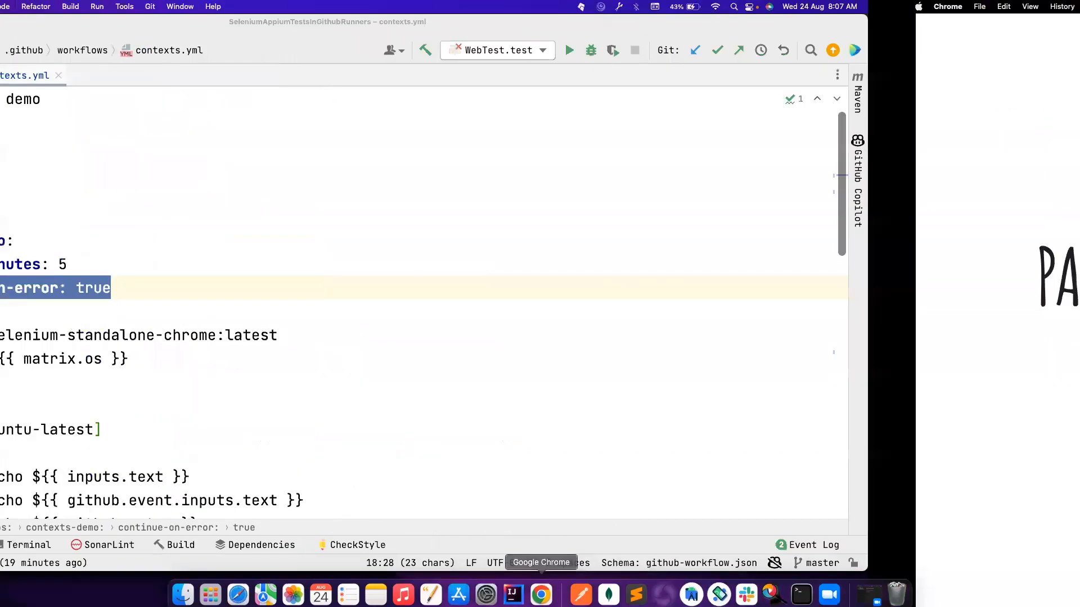
# Switch to Chrome and check the committed file's alpine:latest container image
pyautogui.click(540, 595)
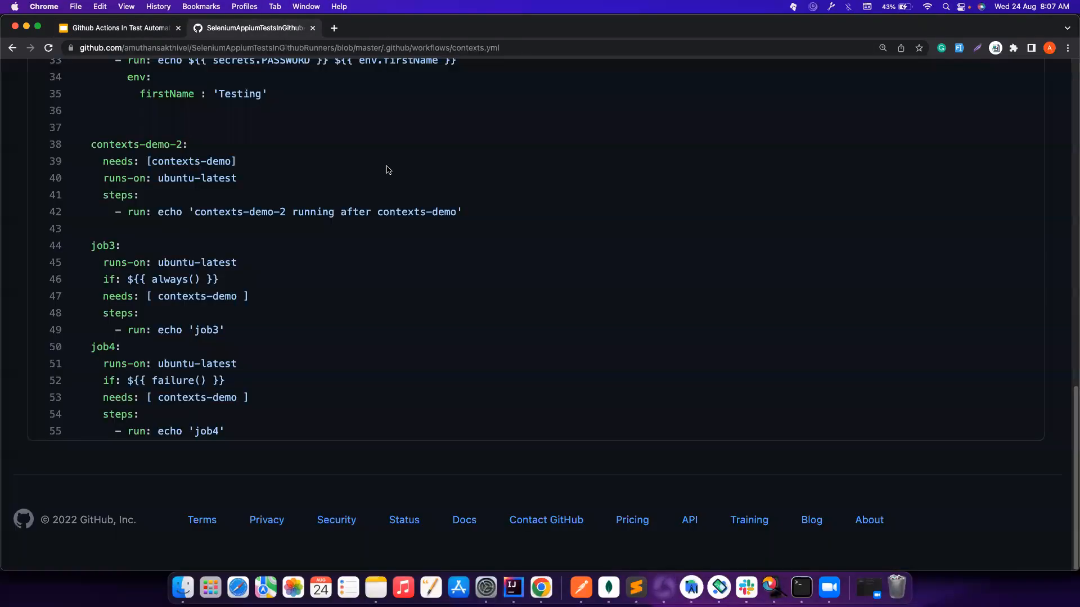
pyautogui.scroll(3)
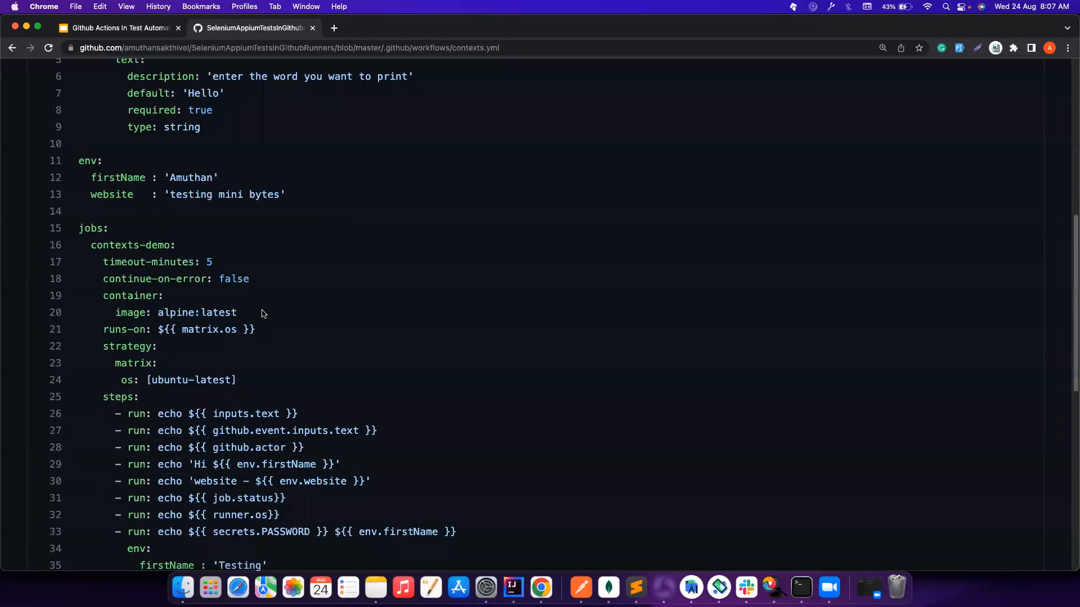
pyautogui.scroll(-3)
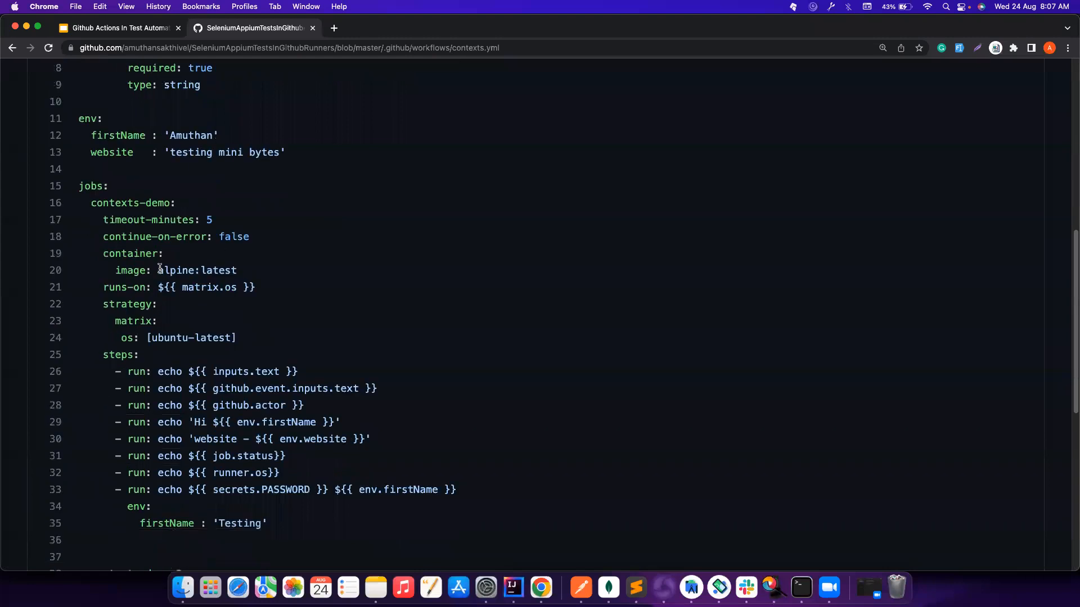
pyautogui.doubleClick(196, 269)
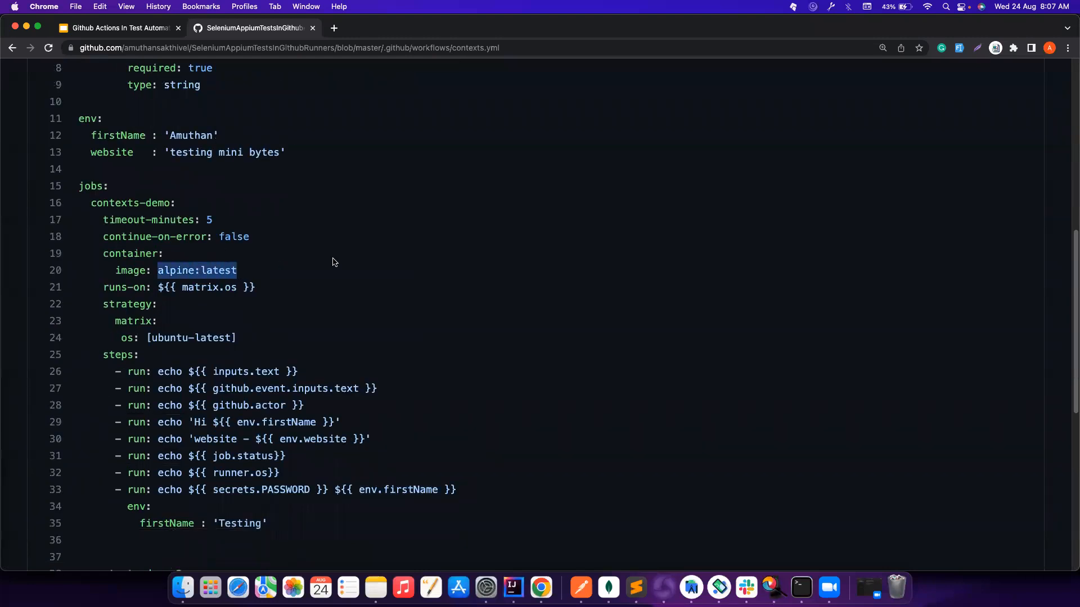
pyautogui.scroll(3)
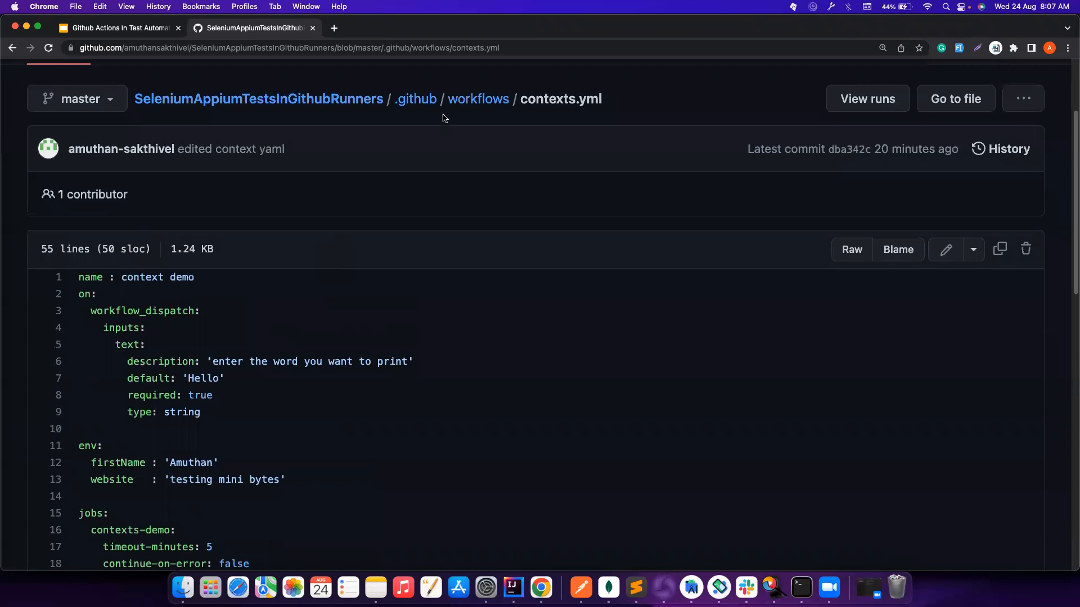
pyautogui.scroll(3)
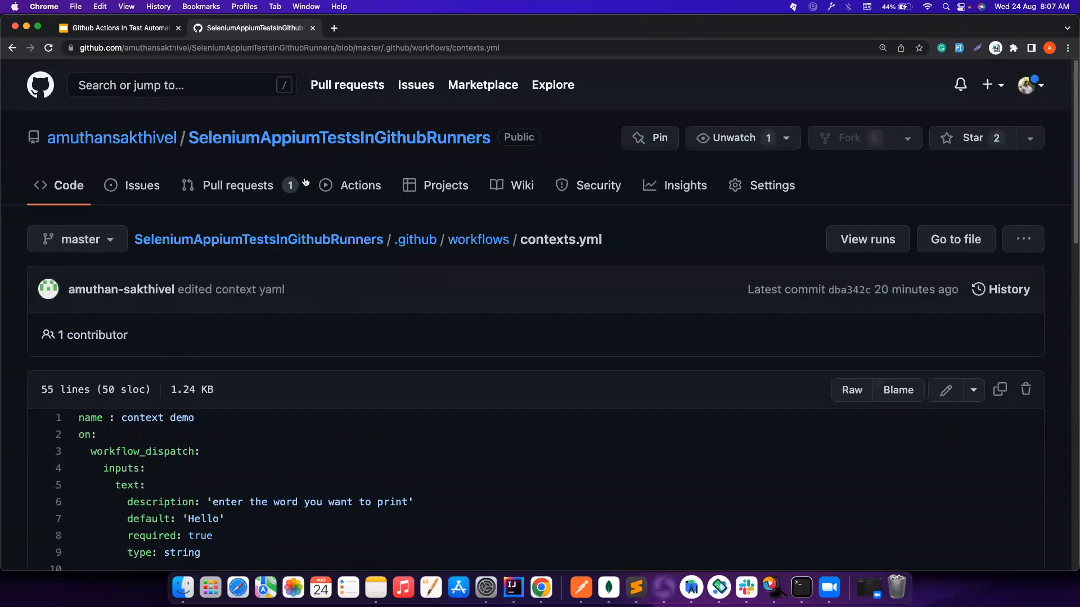
# Trigger a manual context demo run on master with the input Hello
pyautogui.click(360, 185)
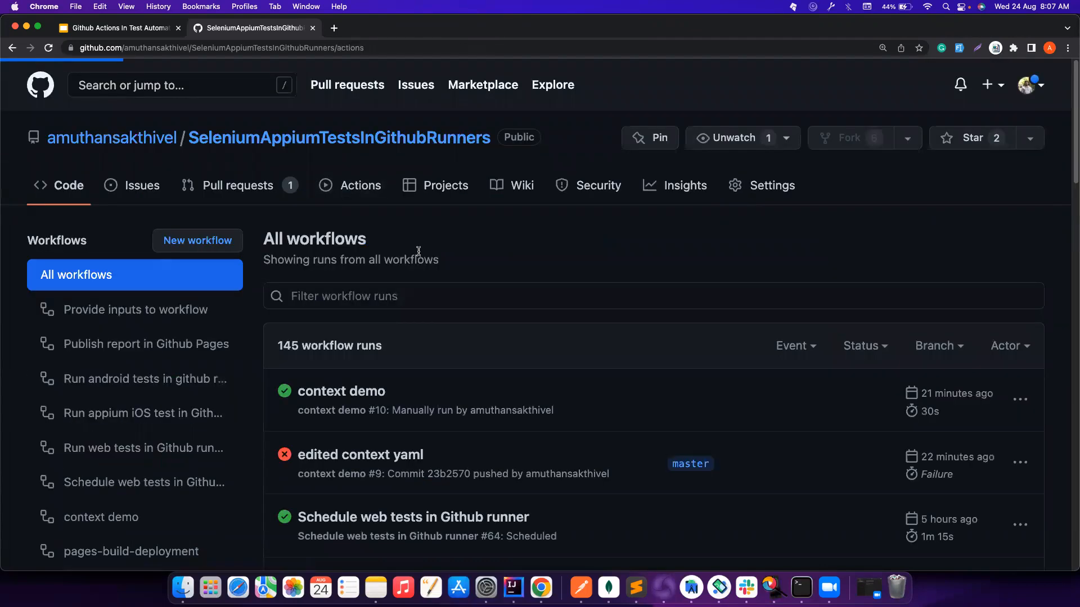
pyautogui.scroll(-3)
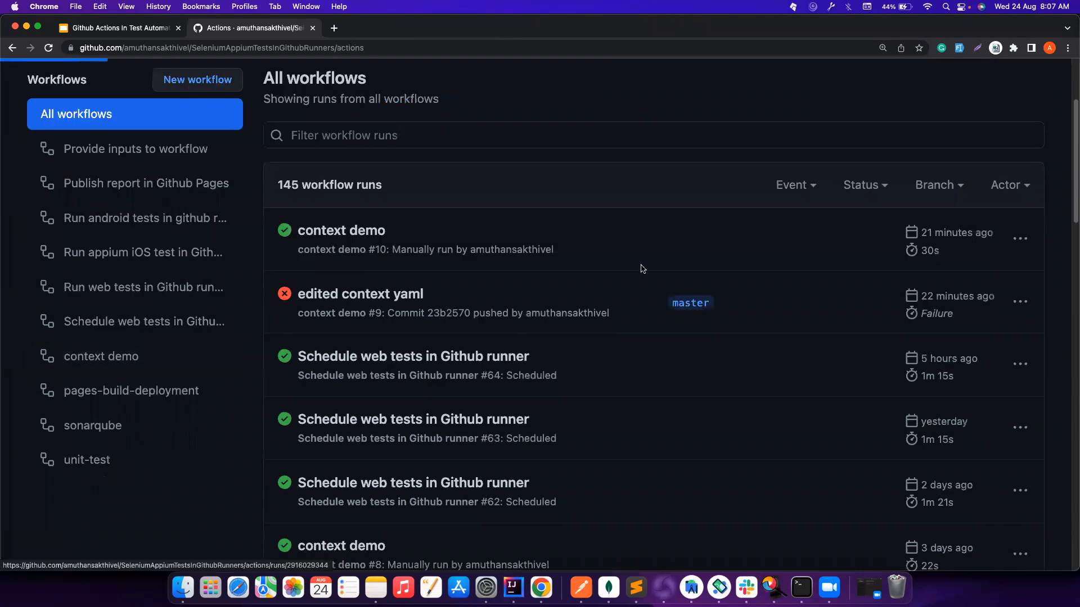
pyautogui.click(101, 356)
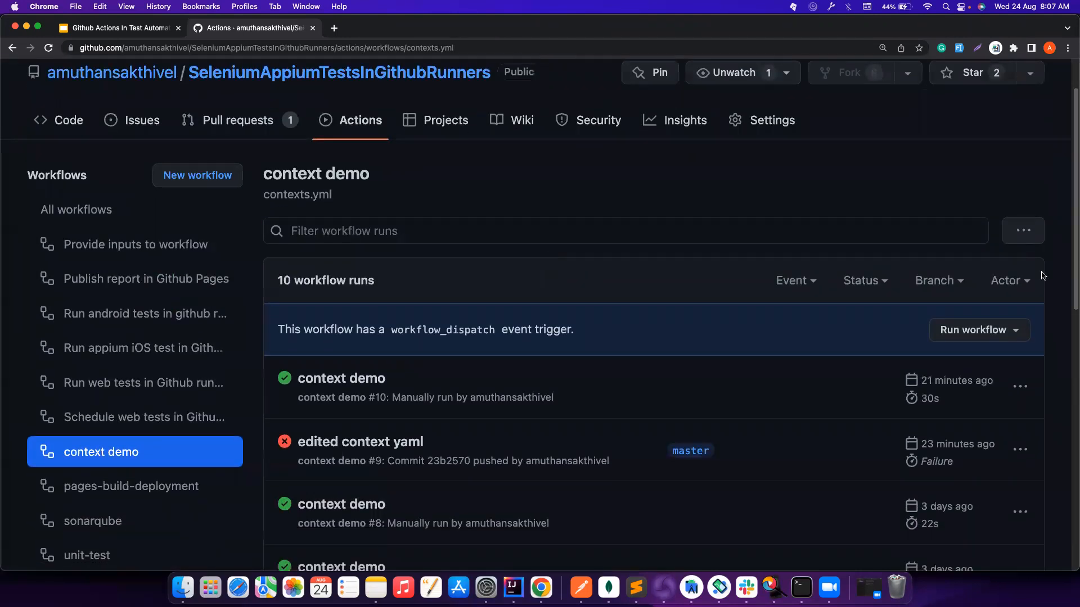
pyautogui.click(977, 330)
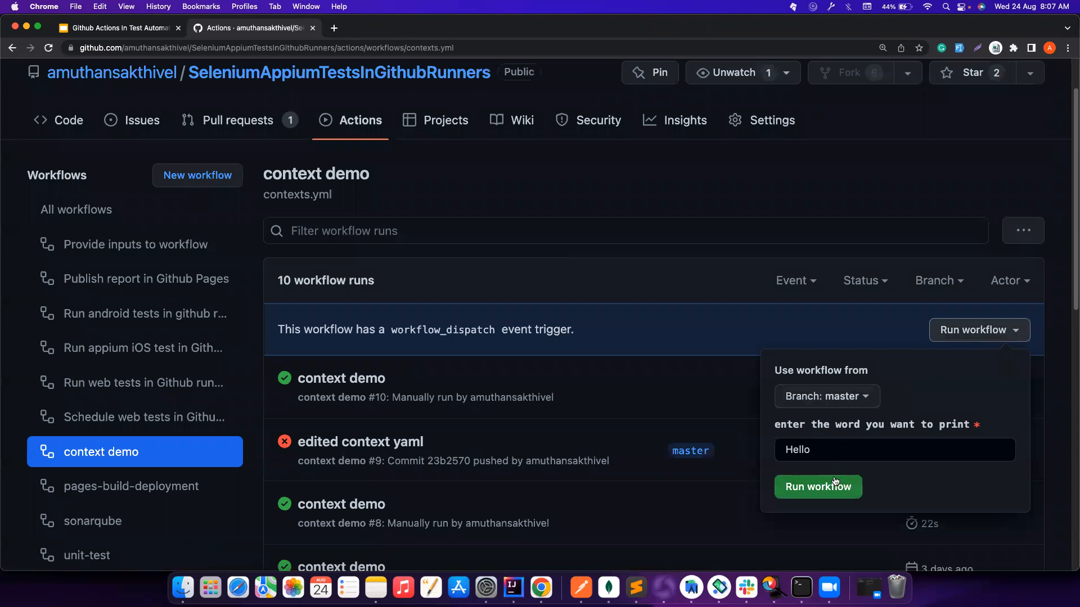
pyautogui.click(817, 487)
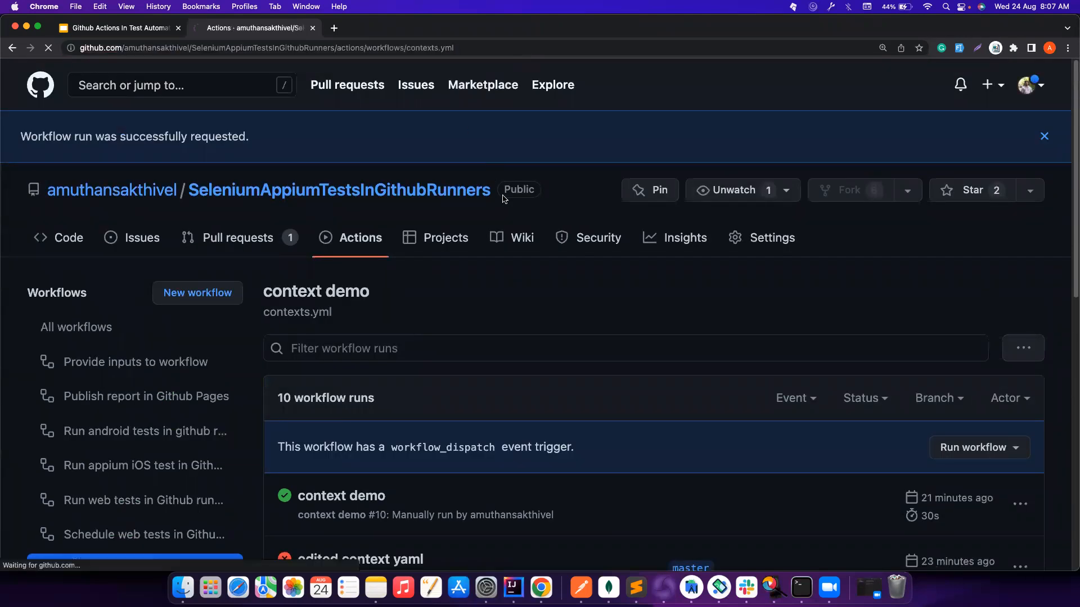
pyautogui.scroll(-3)
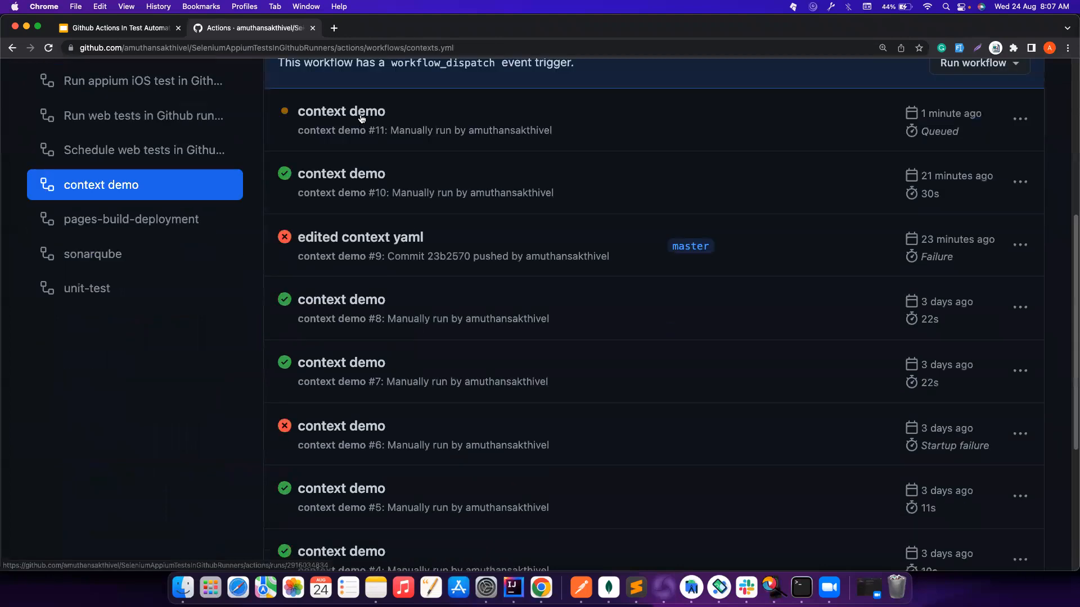
# Open run #11, read job4's skipped message, and compare against the workflow file
pyautogui.click(340, 111)
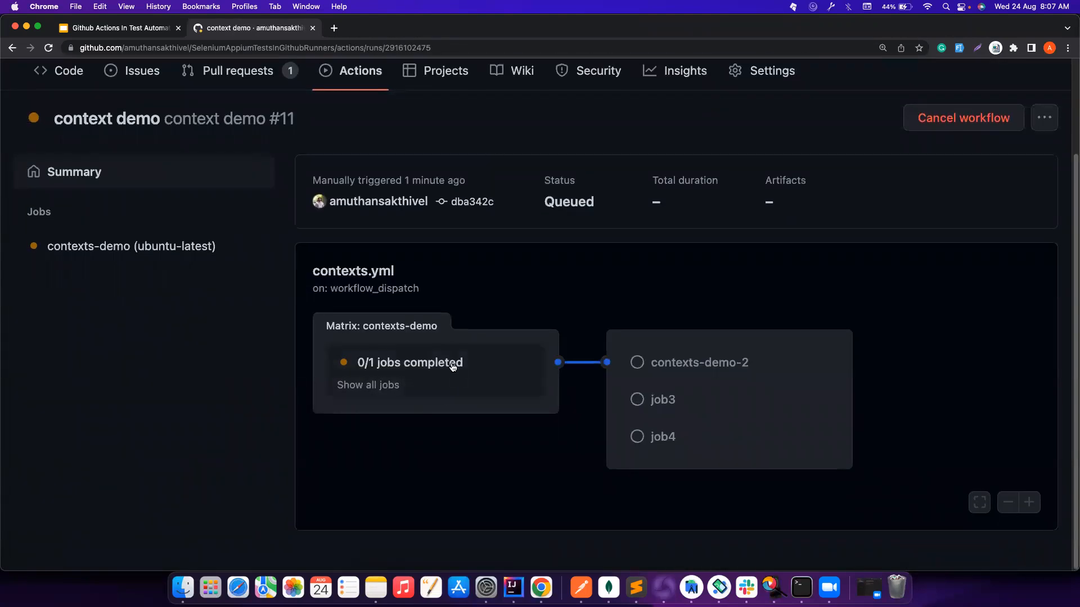
pyautogui.moveTo(399, 326)
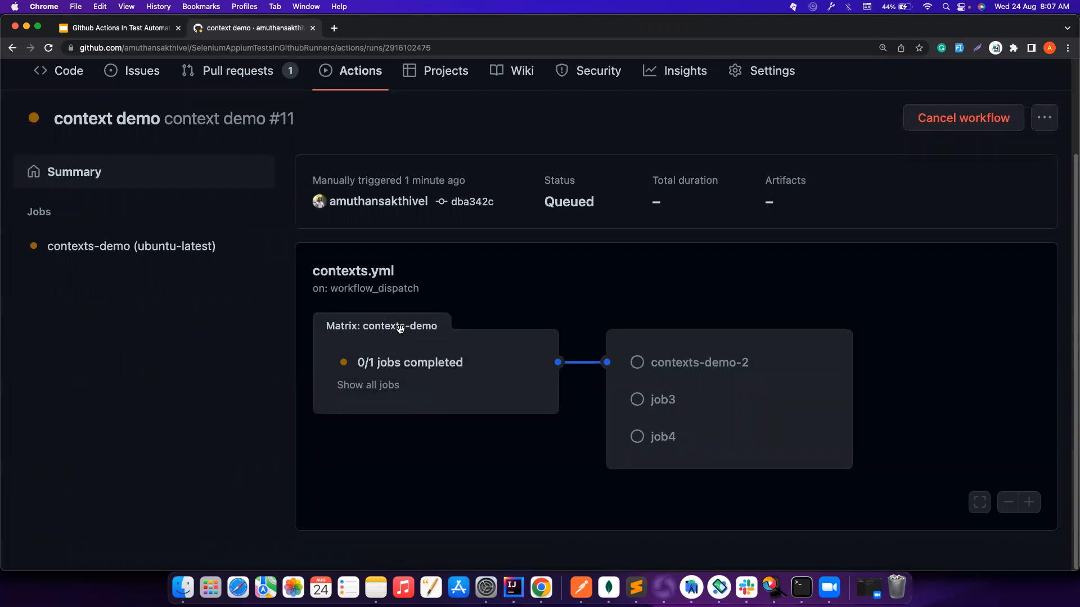
pyautogui.moveTo(495, 351)
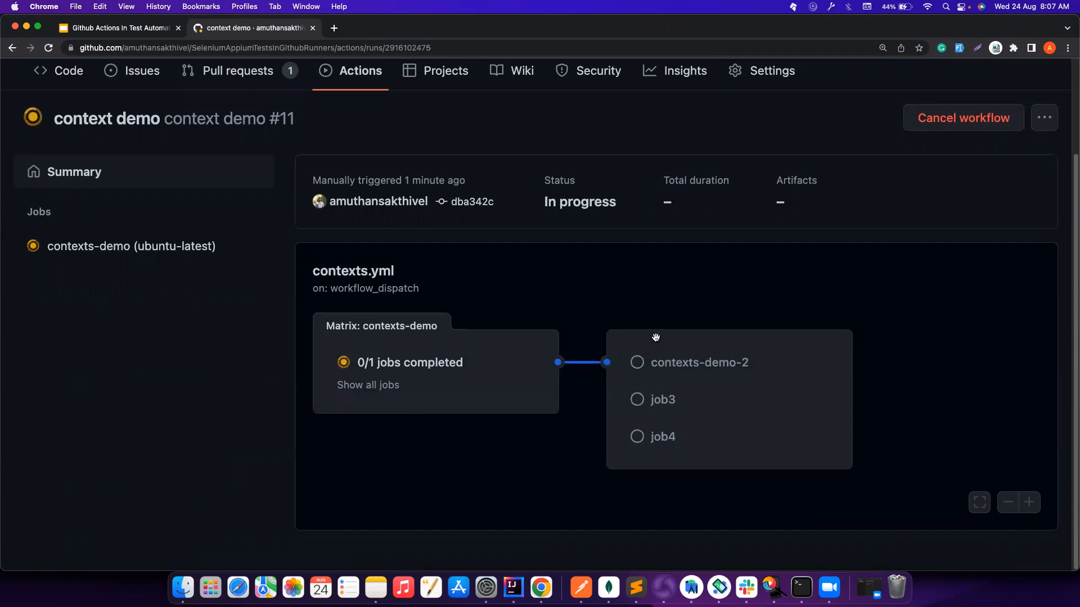
pyautogui.moveTo(659, 436)
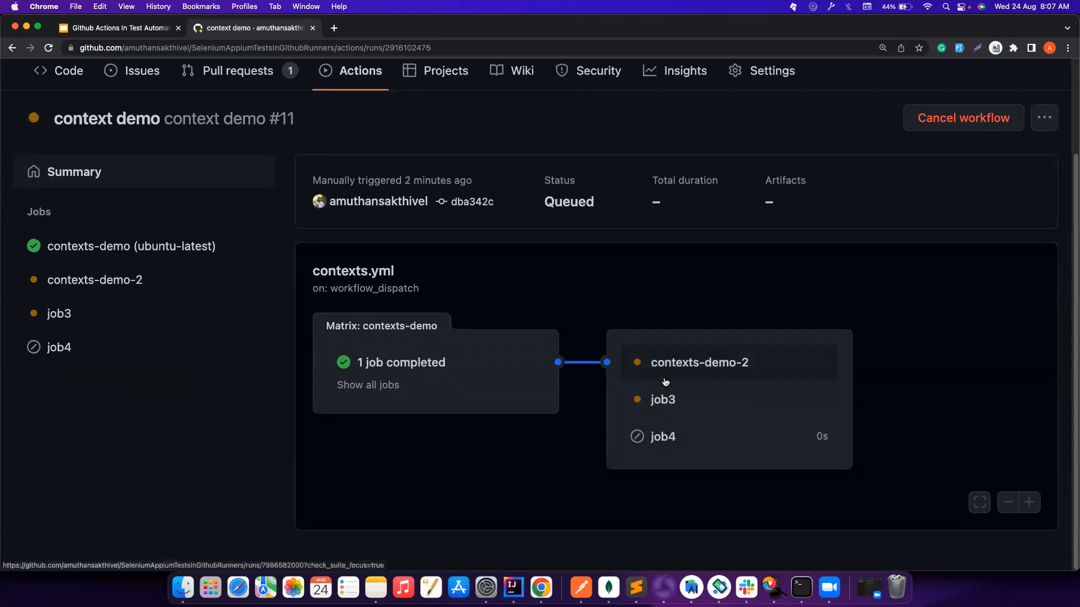
pyautogui.moveTo(664, 468)
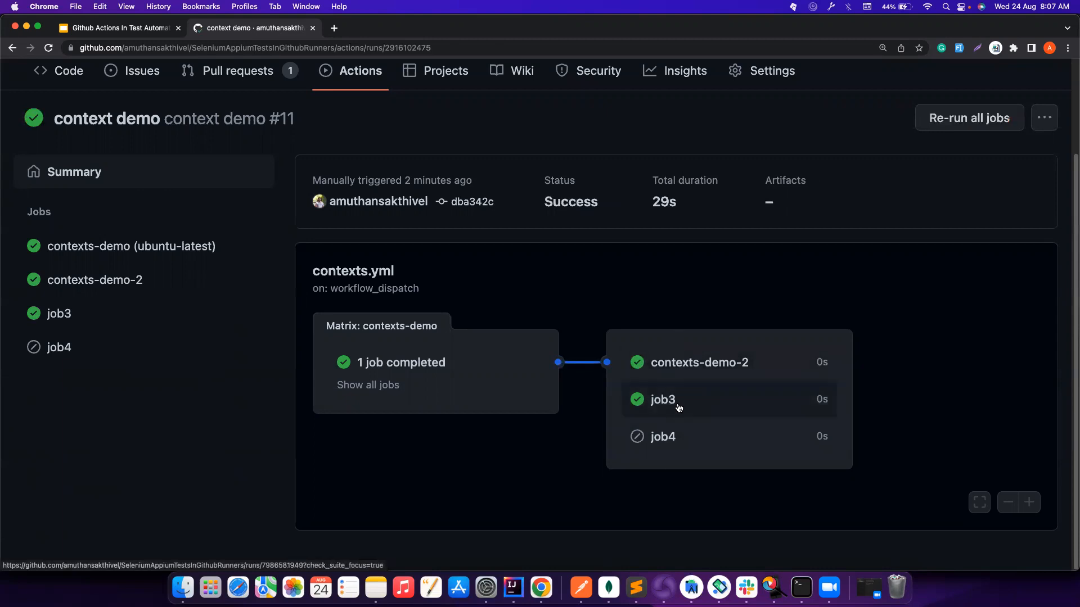
pyautogui.moveTo(662, 436)
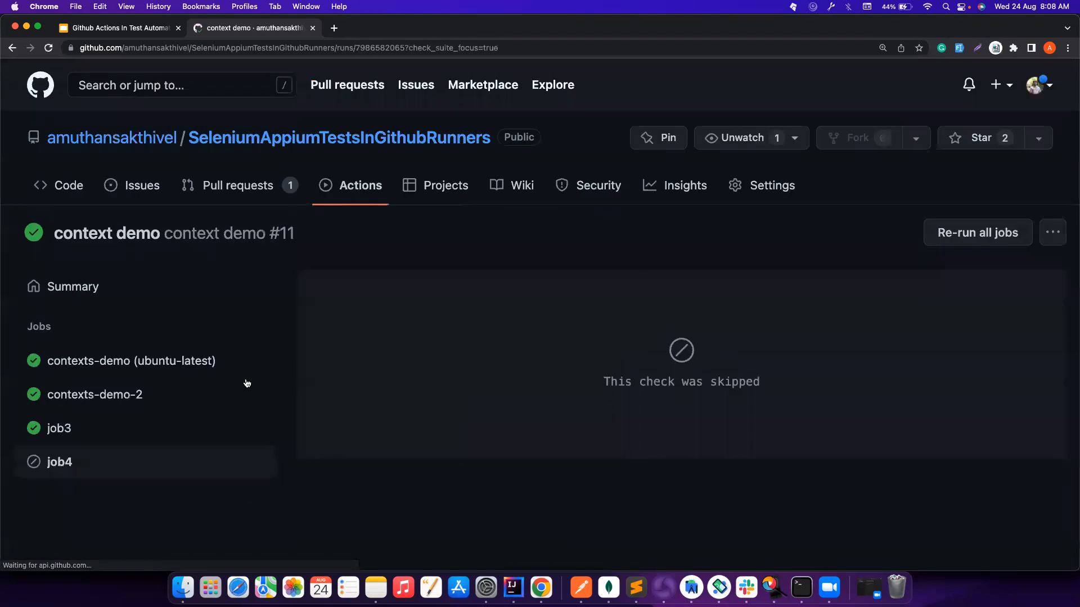
pyautogui.doubleClick(681, 382)
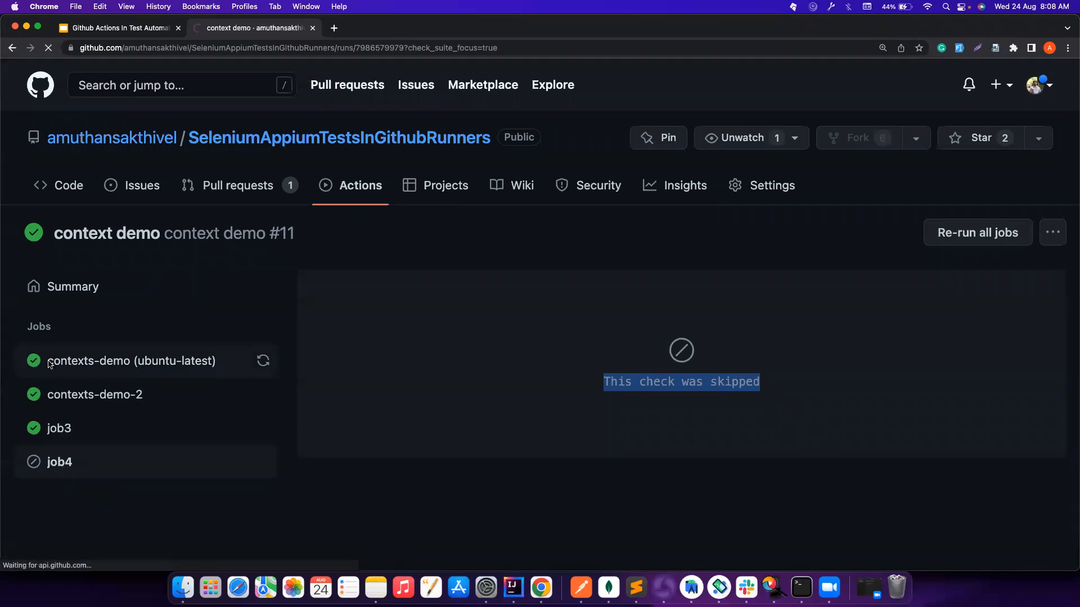
pyautogui.click(512, 588)
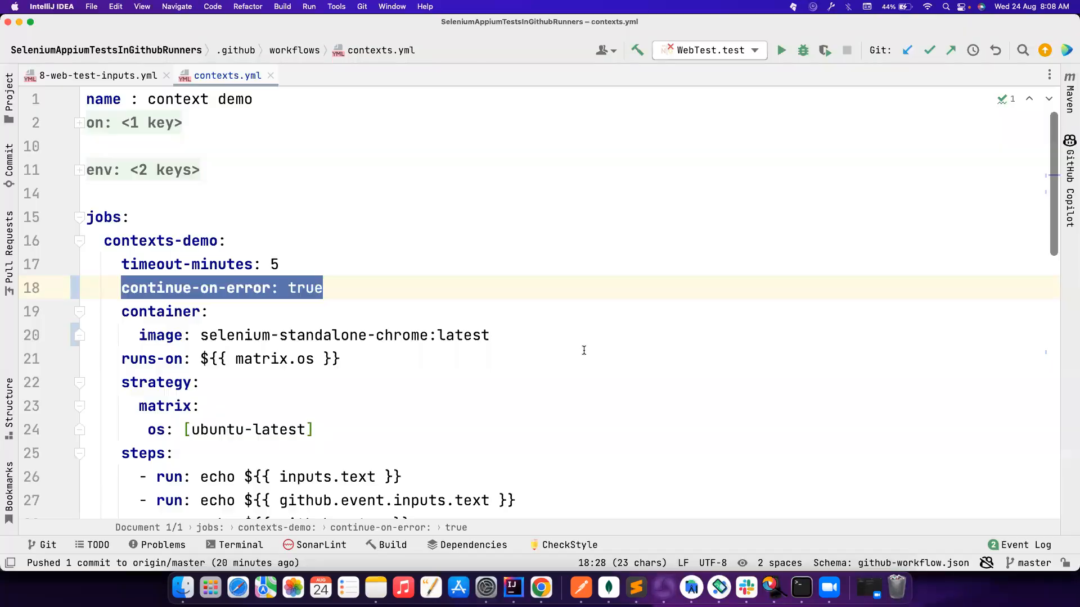
pyautogui.scroll(-3)
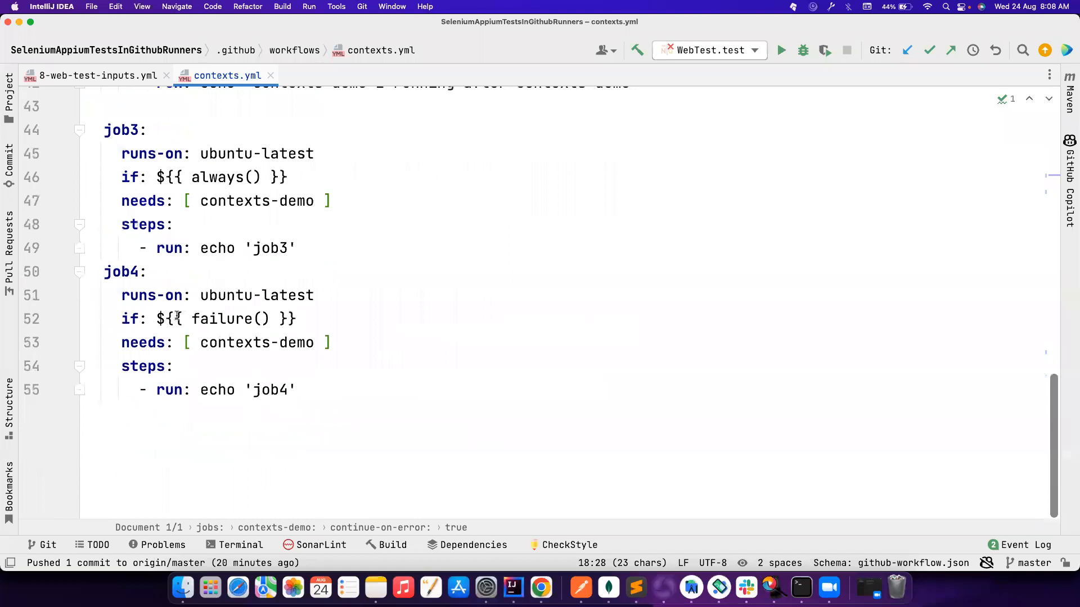
pyautogui.click(540, 587)
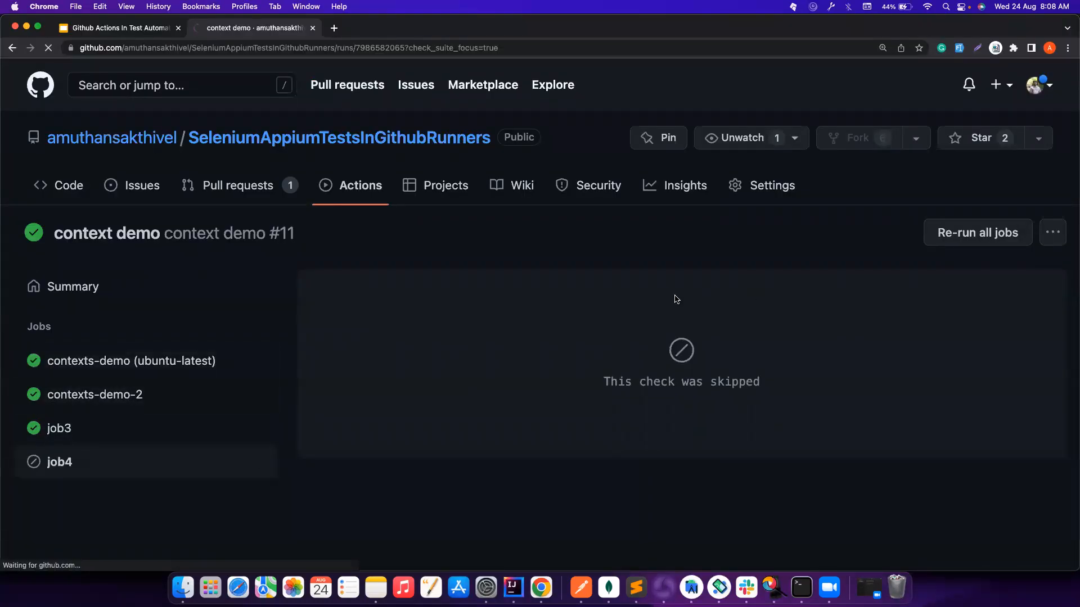
# View job3's and contexts-demo-2's step results, then return to the Actions run list
pyautogui.click(59, 427)
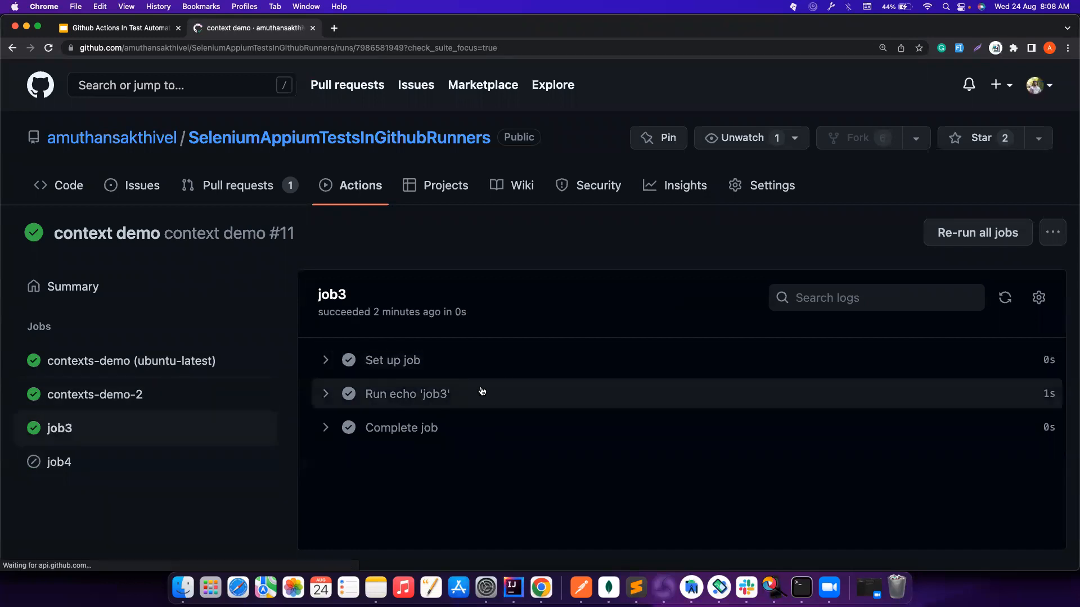
pyautogui.click(512, 588)
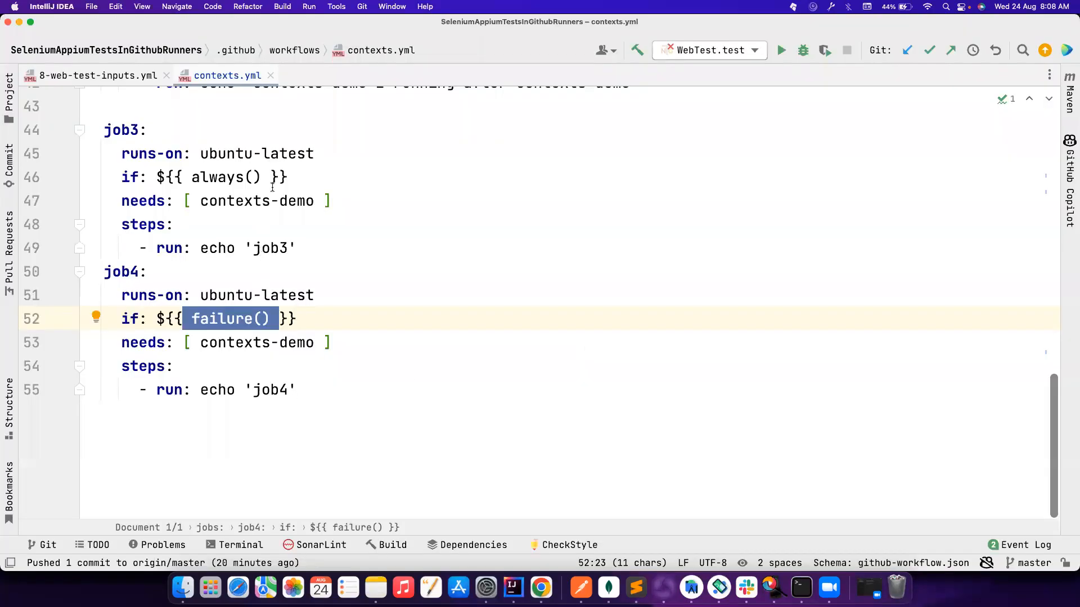
pyautogui.doubleClick(227, 177)
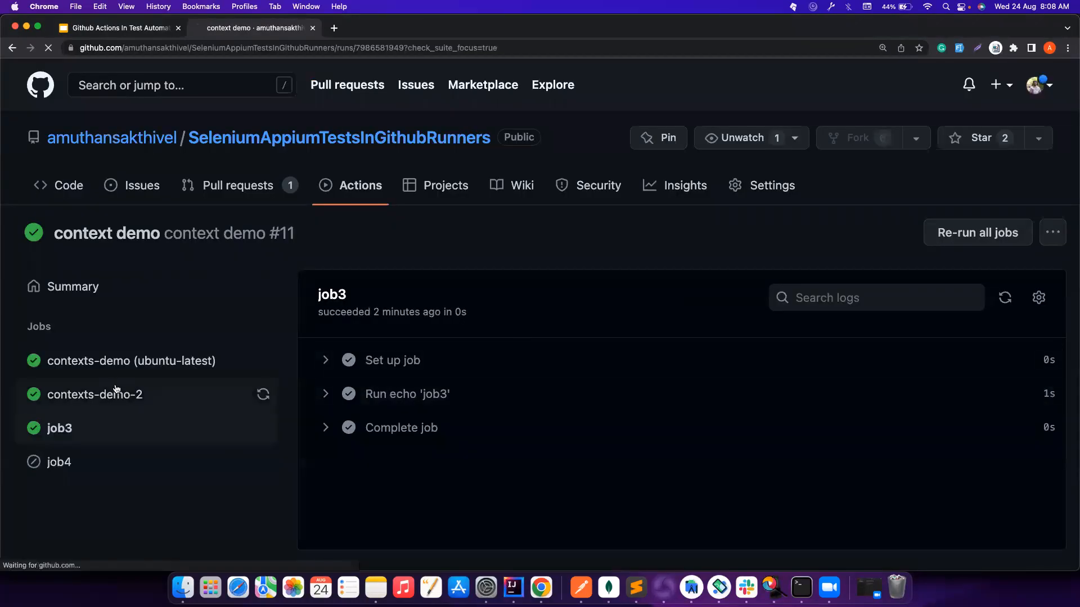
pyautogui.click(95, 394)
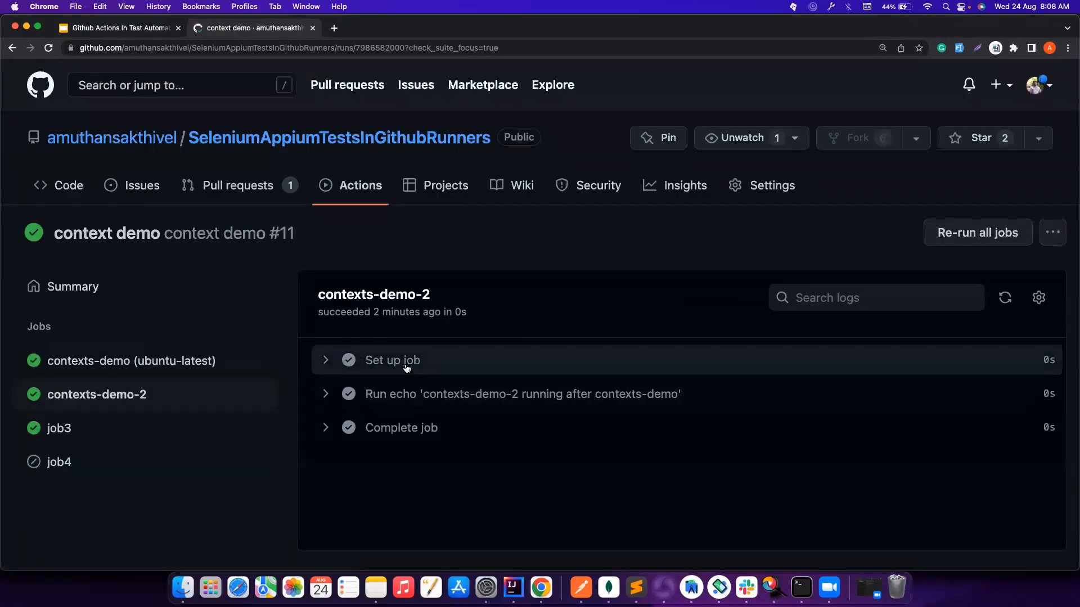
pyautogui.click(358, 185)
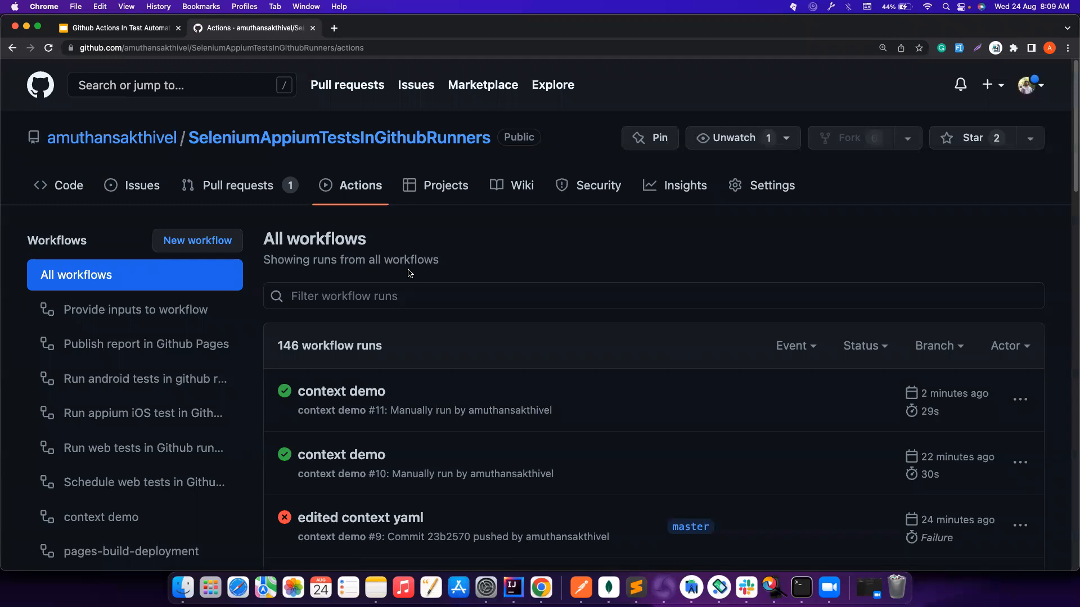
pyautogui.moveTo(444, 519)
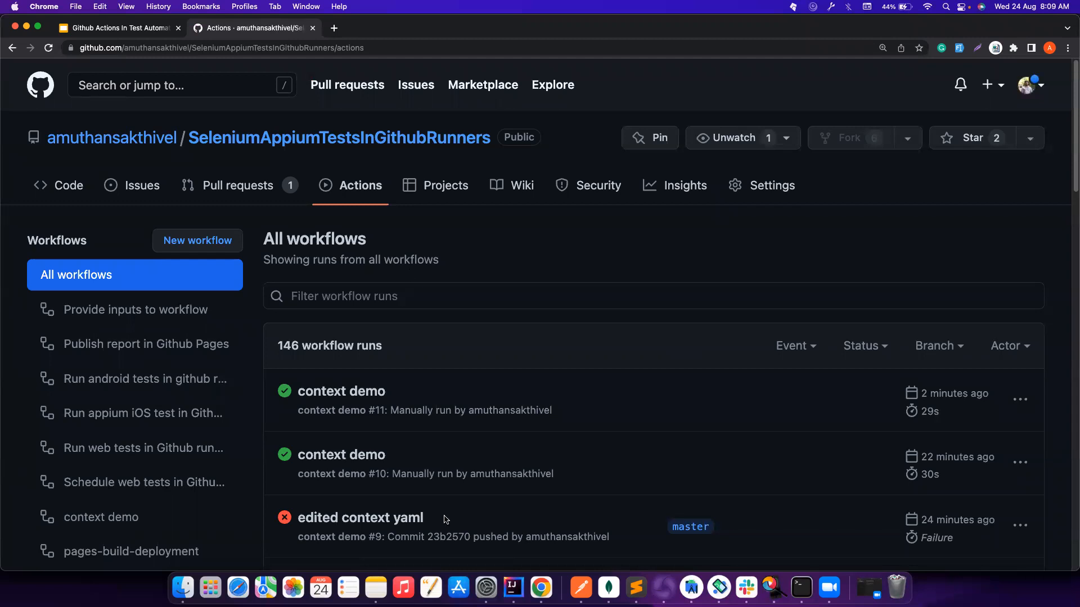
pyautogui.moveTo(727, 535)
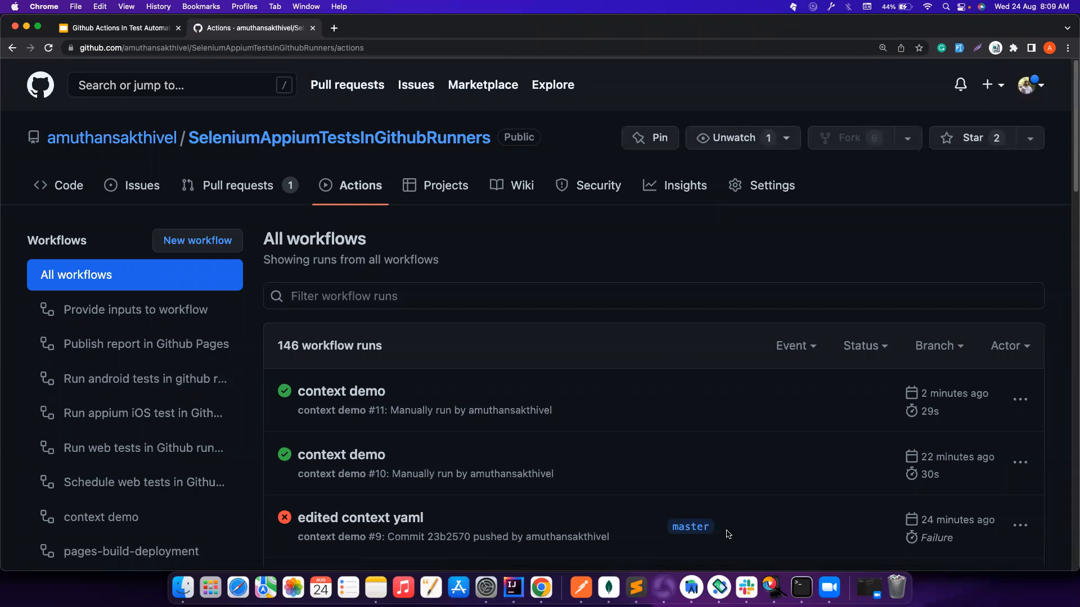
pyautogui.moveTo(537, 286)
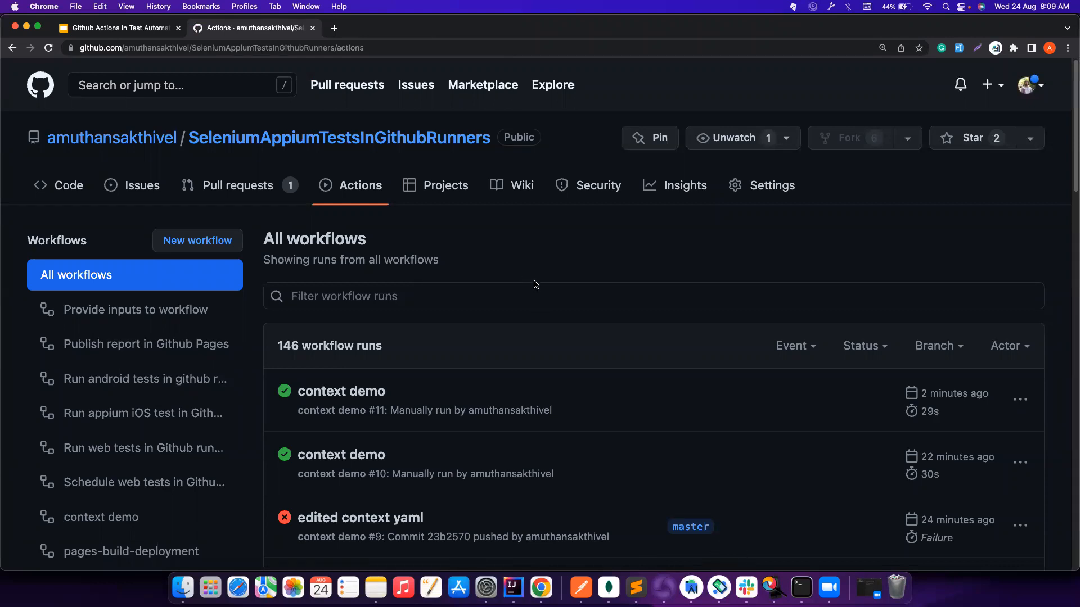